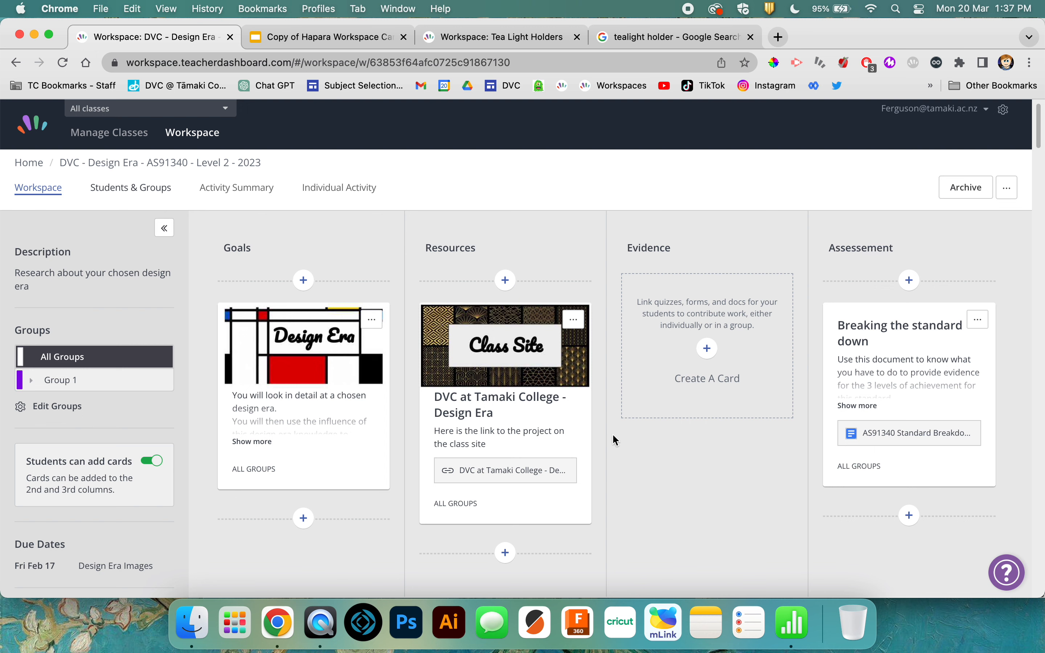
mouse_move(411, 429)
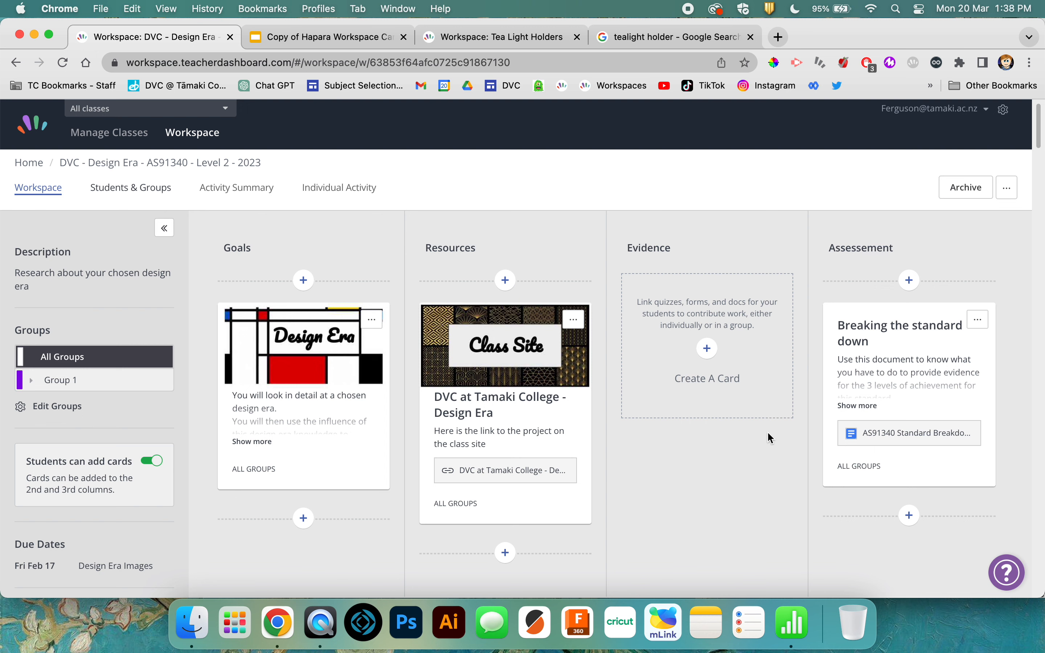
mouse_move(932, 307)
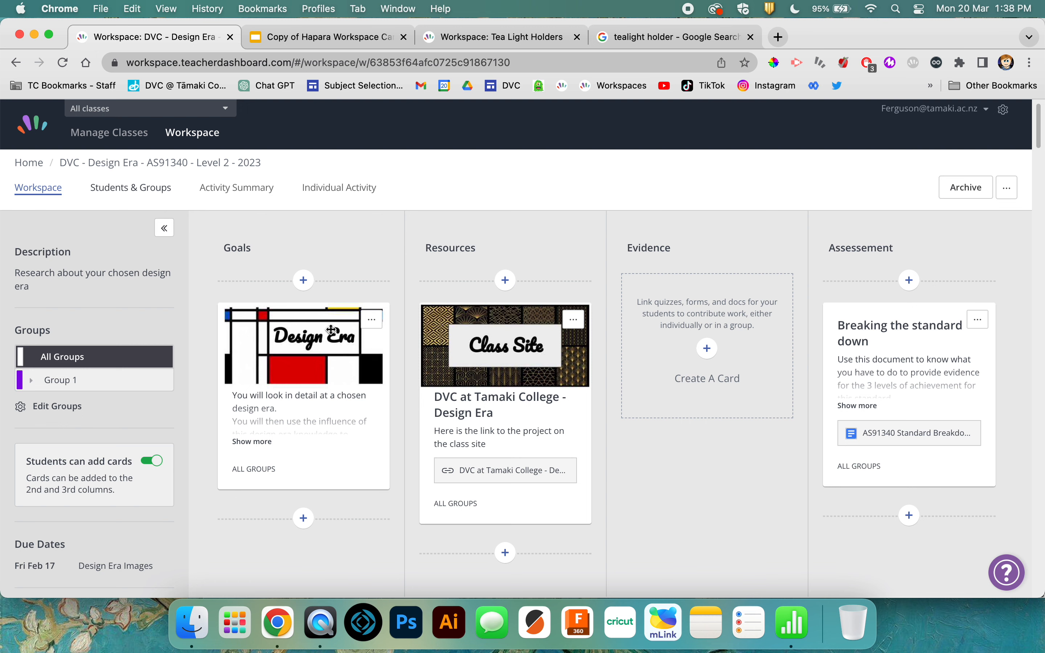
Step: Scroll down through the current page before turning to the card colours template
scroll("down", 3)
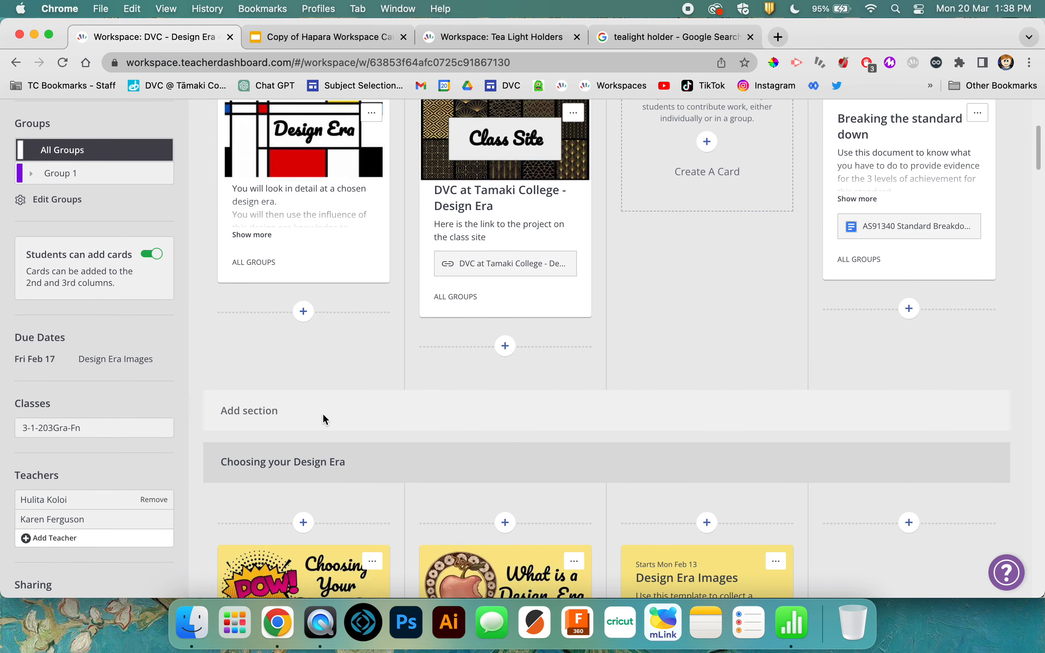
scroll("down", 3)
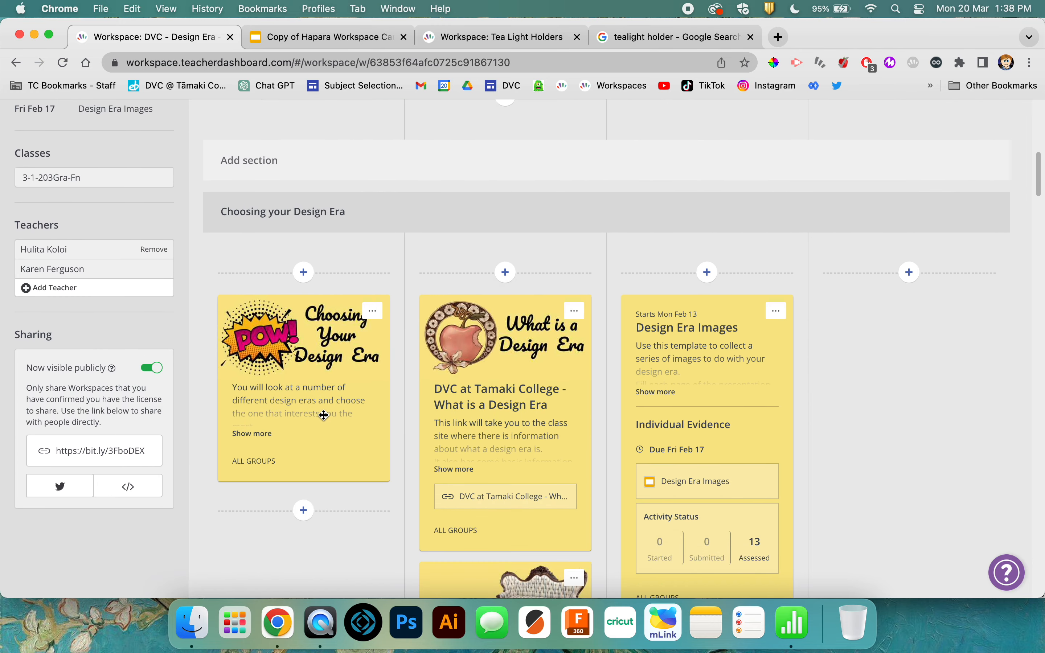
scroll("down", 3)
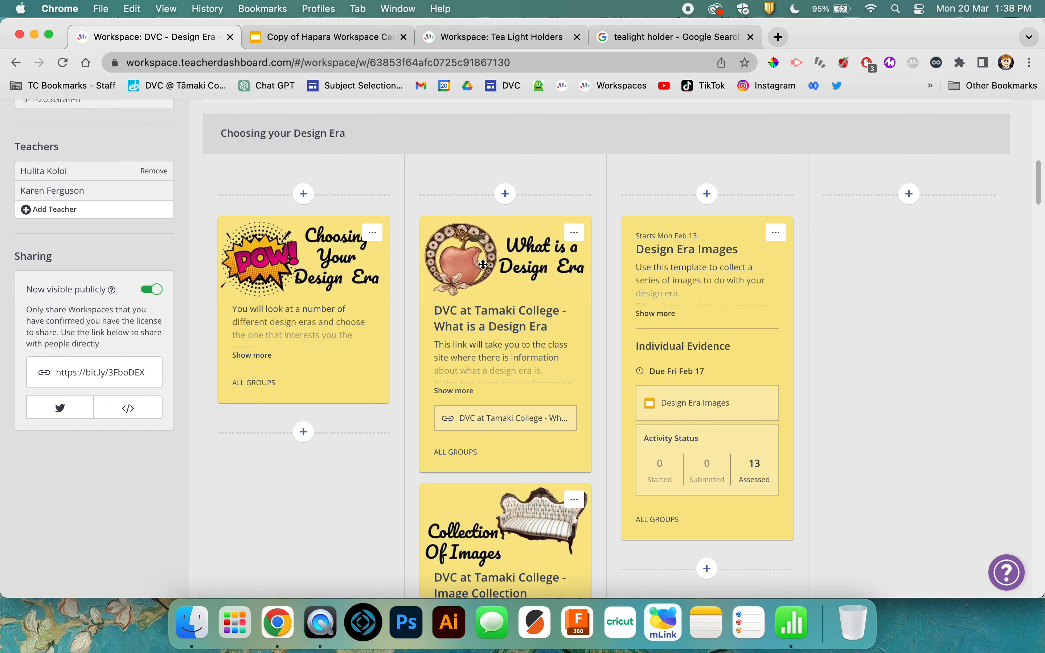
mouse_move(459, 390)
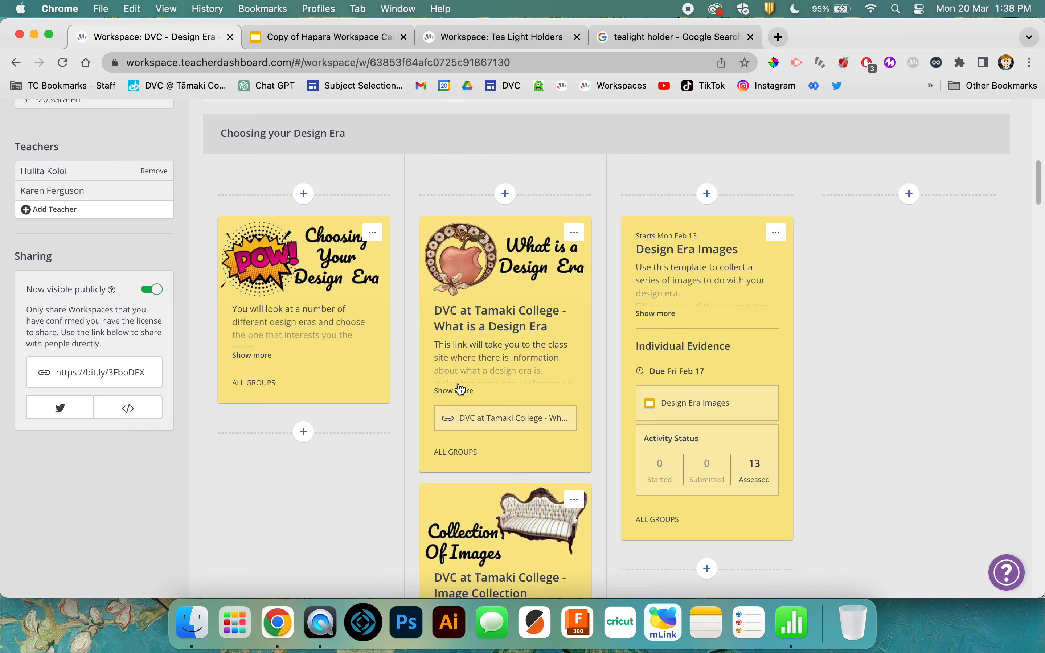
scroll("down", 3)
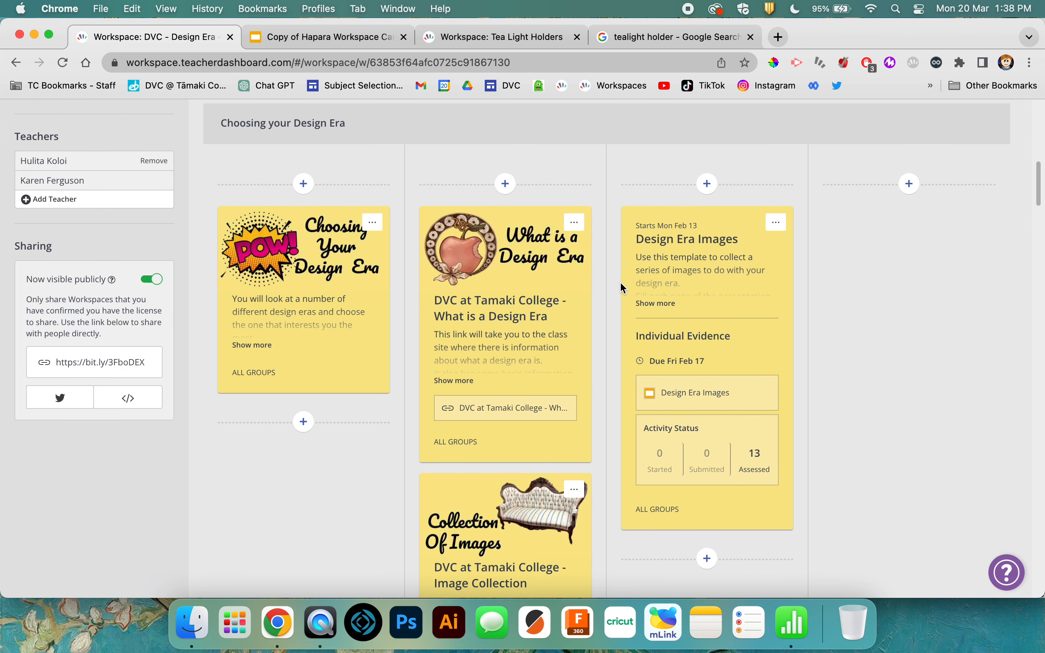
mouse_move(661, 479)
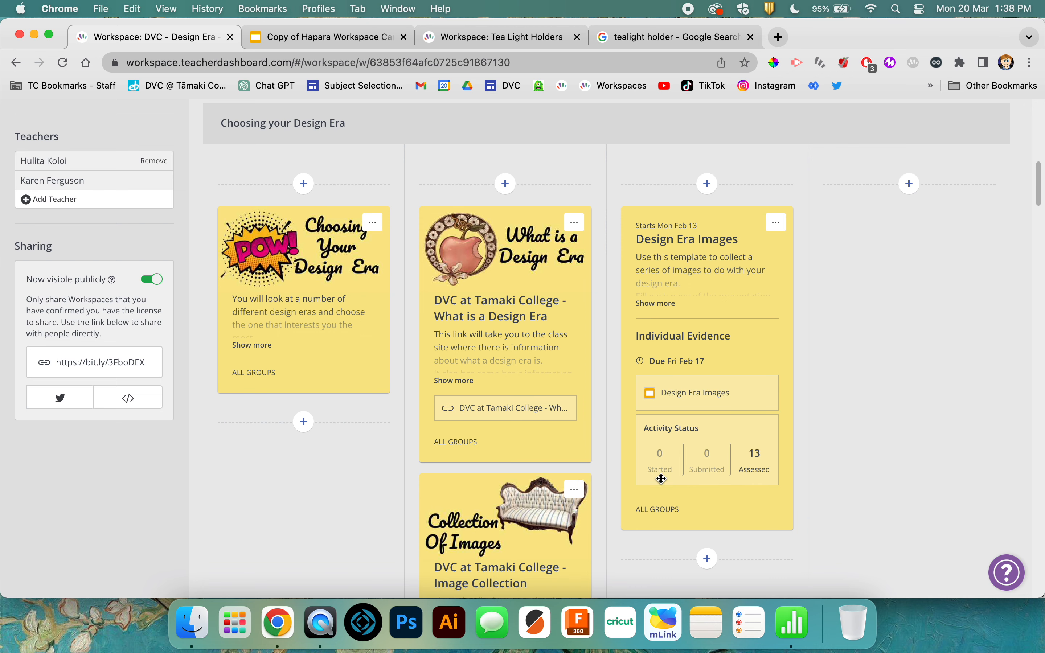
mouse_move(490, 339)
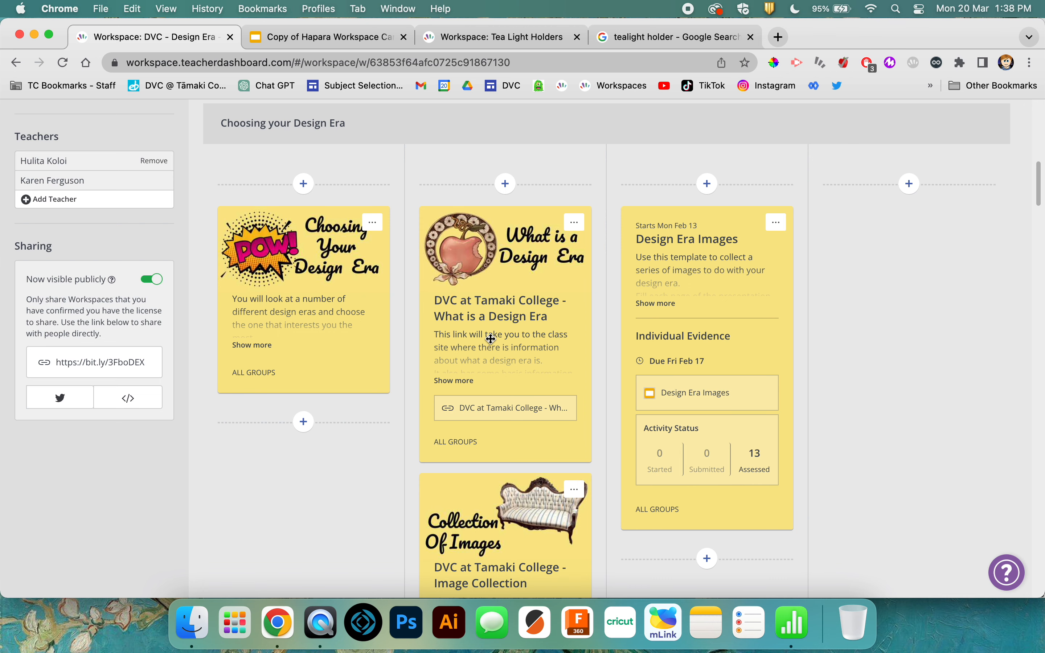
scroll("down", 3)
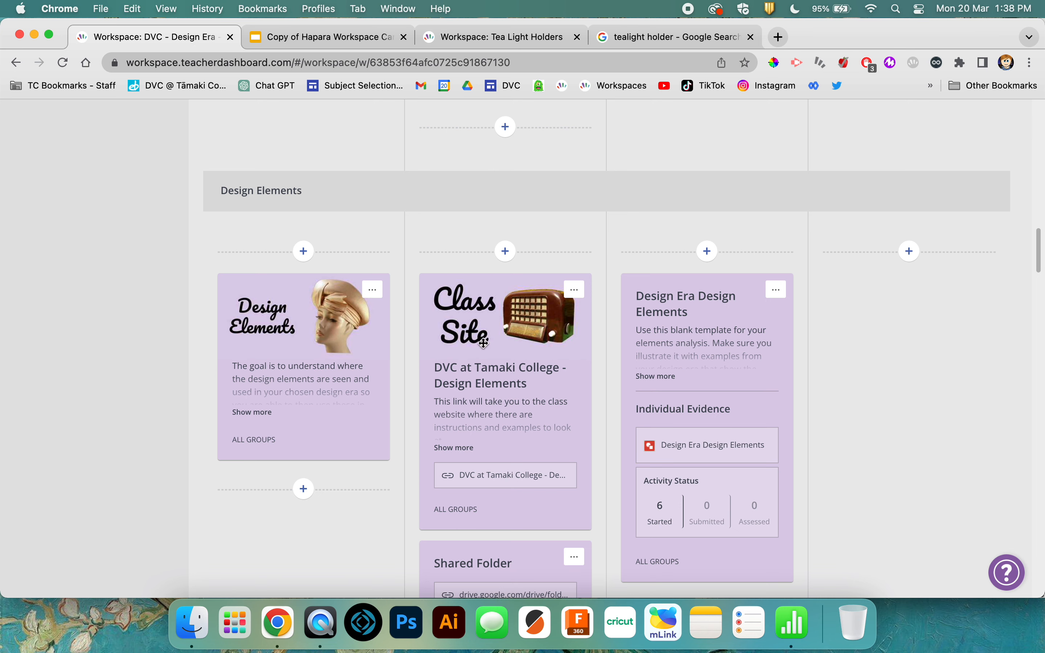
scroll("down", 3)
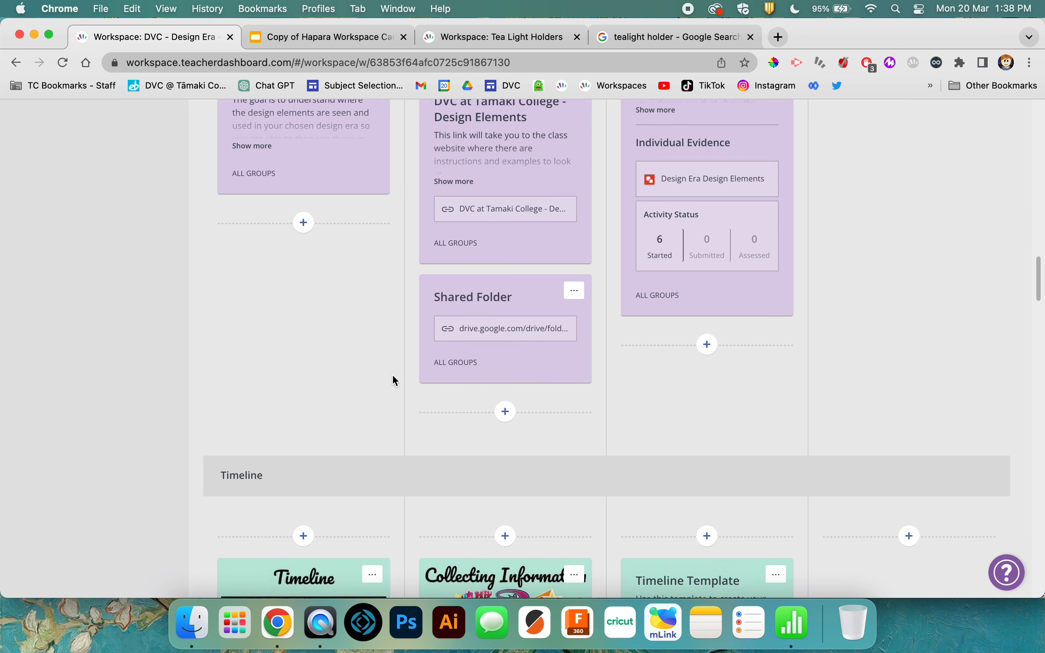
scroll("down", 3)
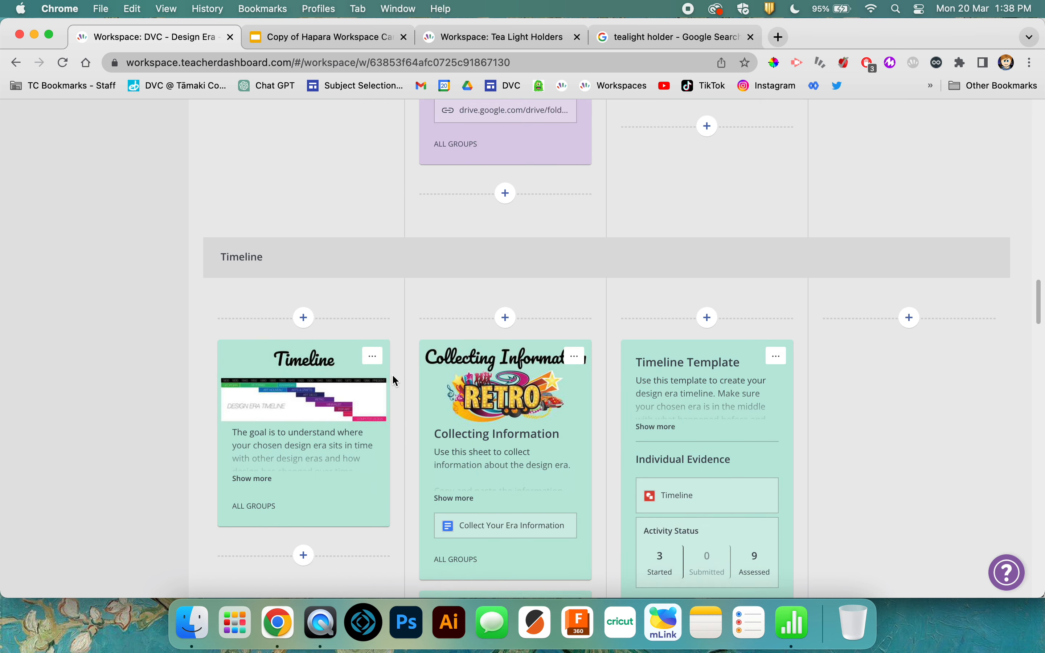
scroll("down", 3)
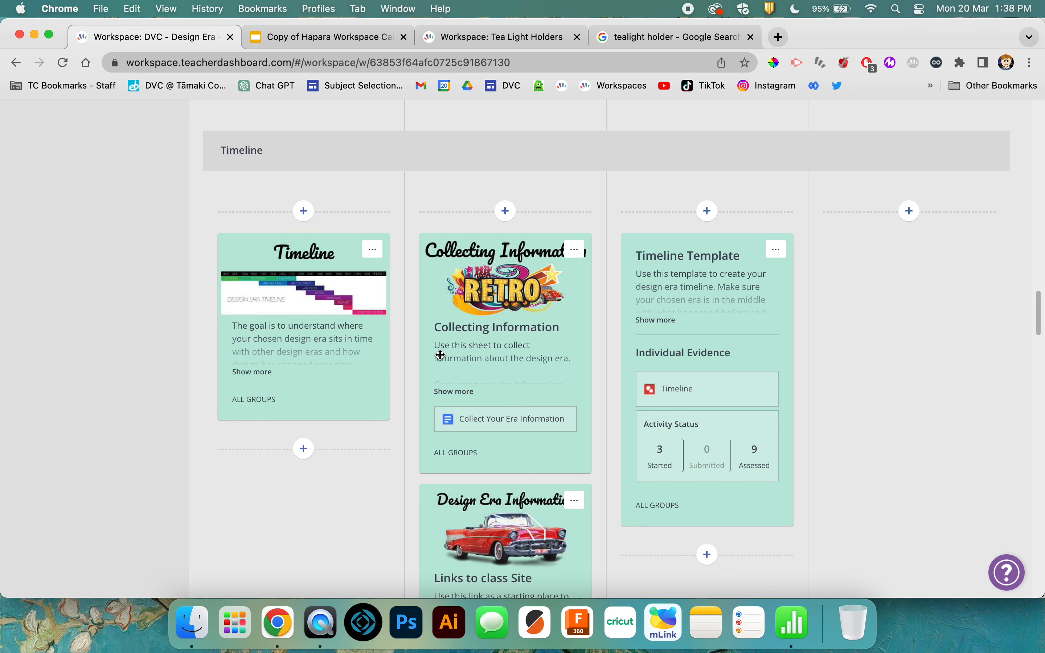
scroll("down", 3)
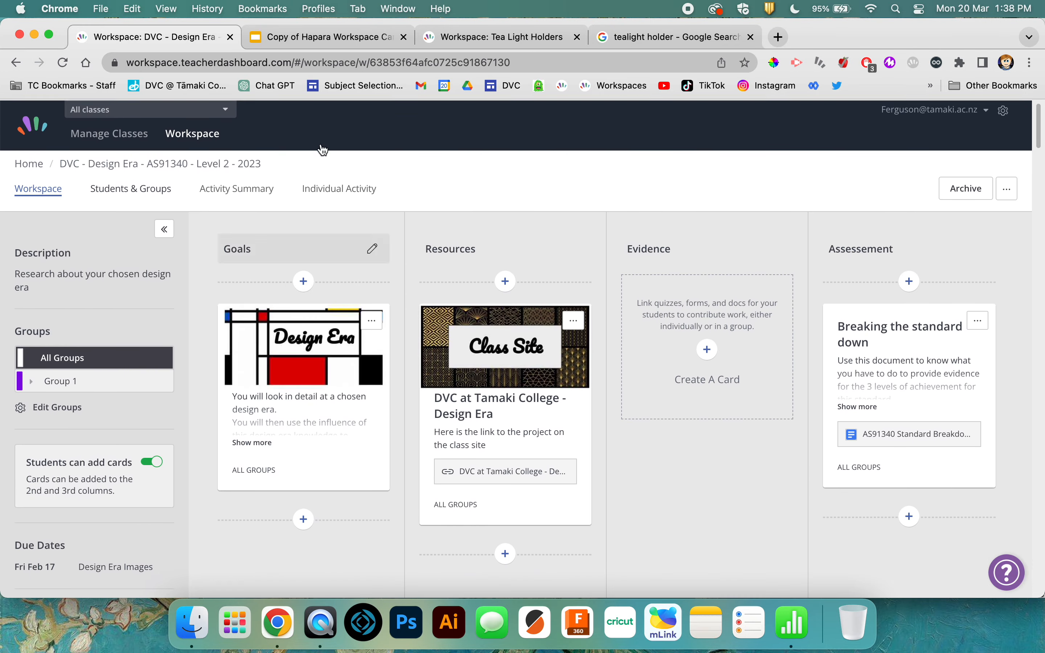
Step: Browse the purple and blue header-colour slides in the card colours template and land on the purple slide 2
left_click(325, 37)
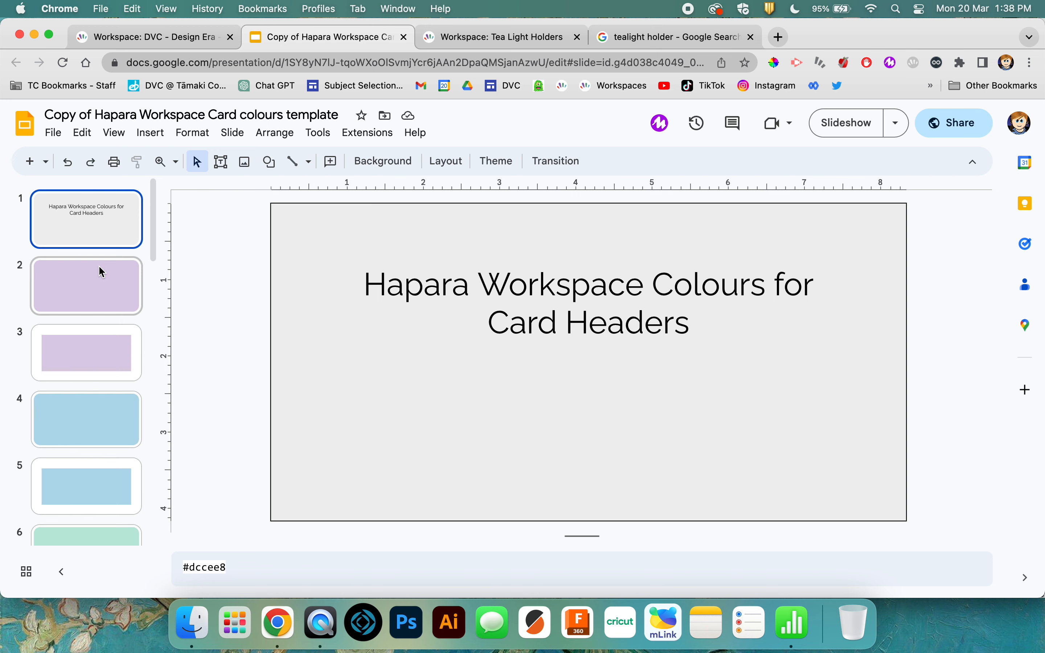
left_click(86, 285)
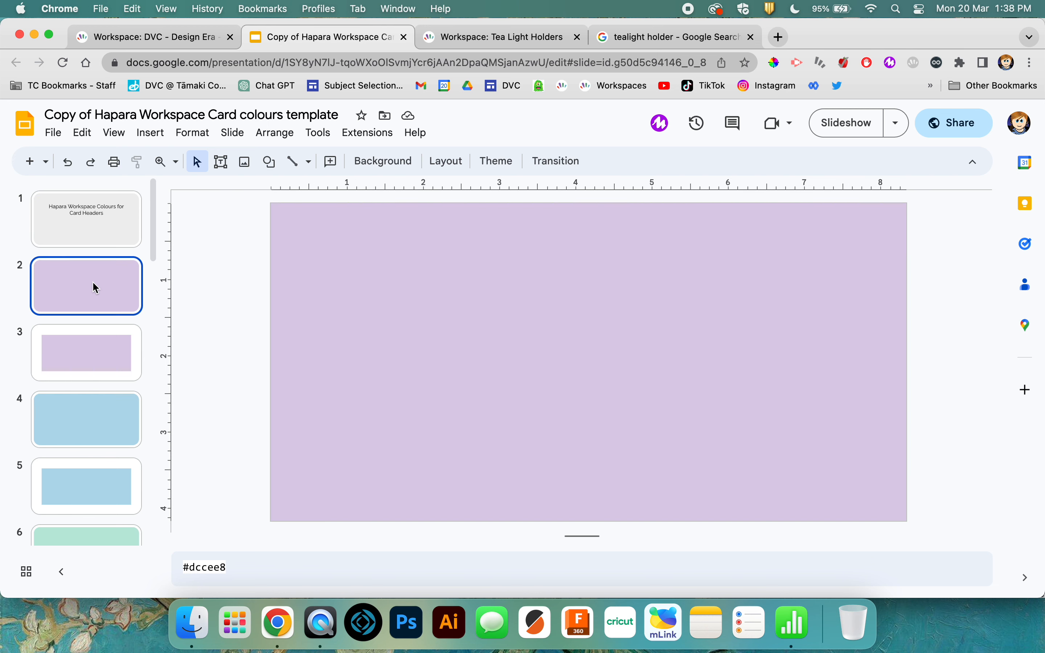
left_click(86, 420)
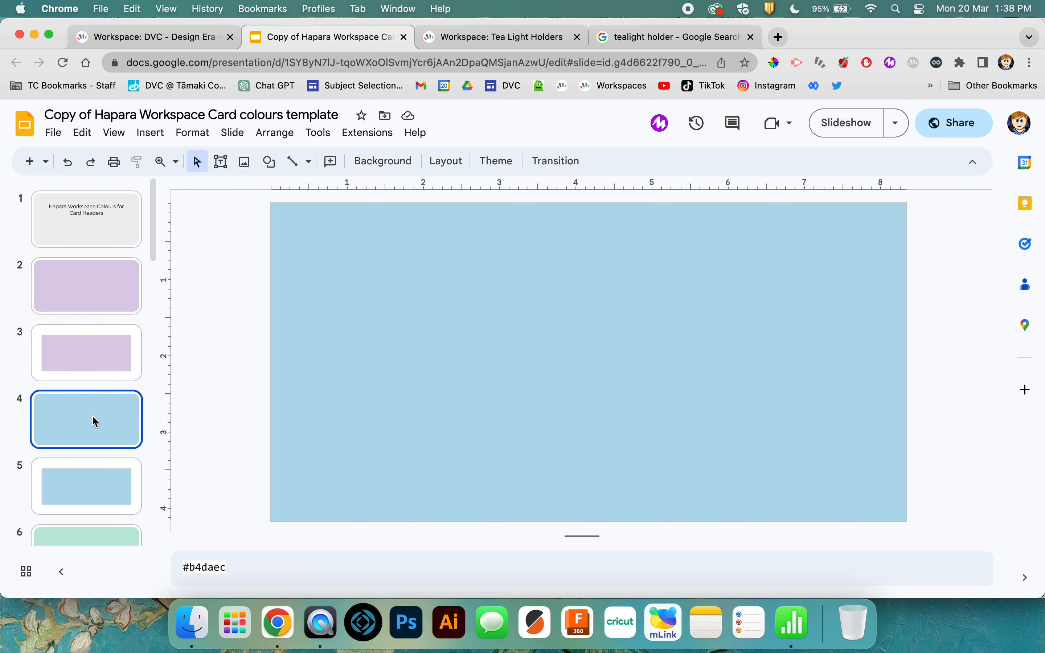
left_click(86, 486)
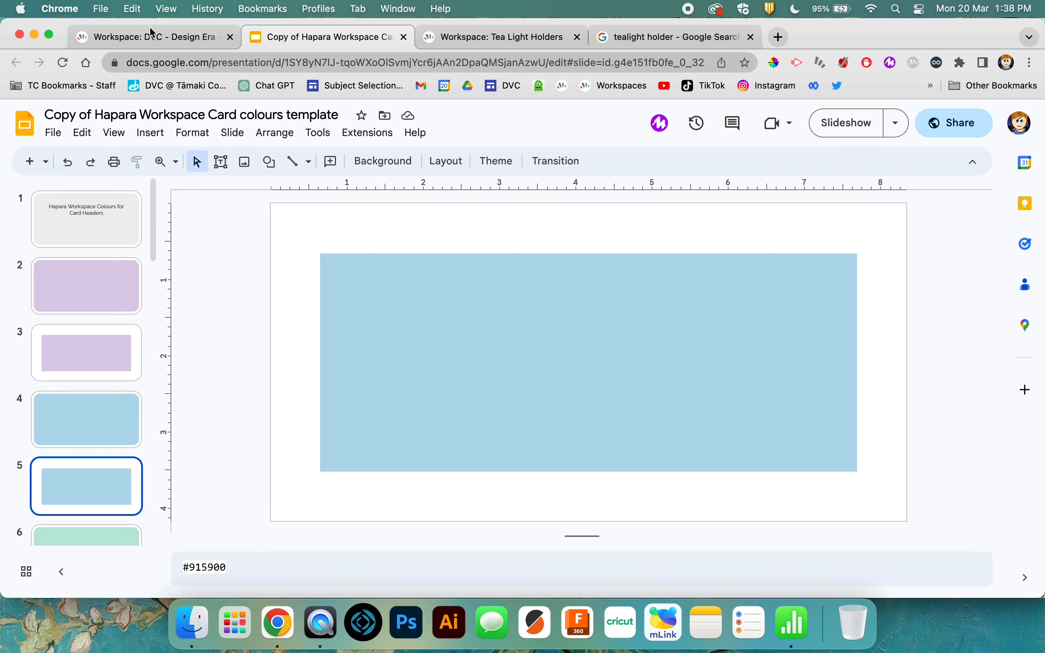
left_click(153, 37)
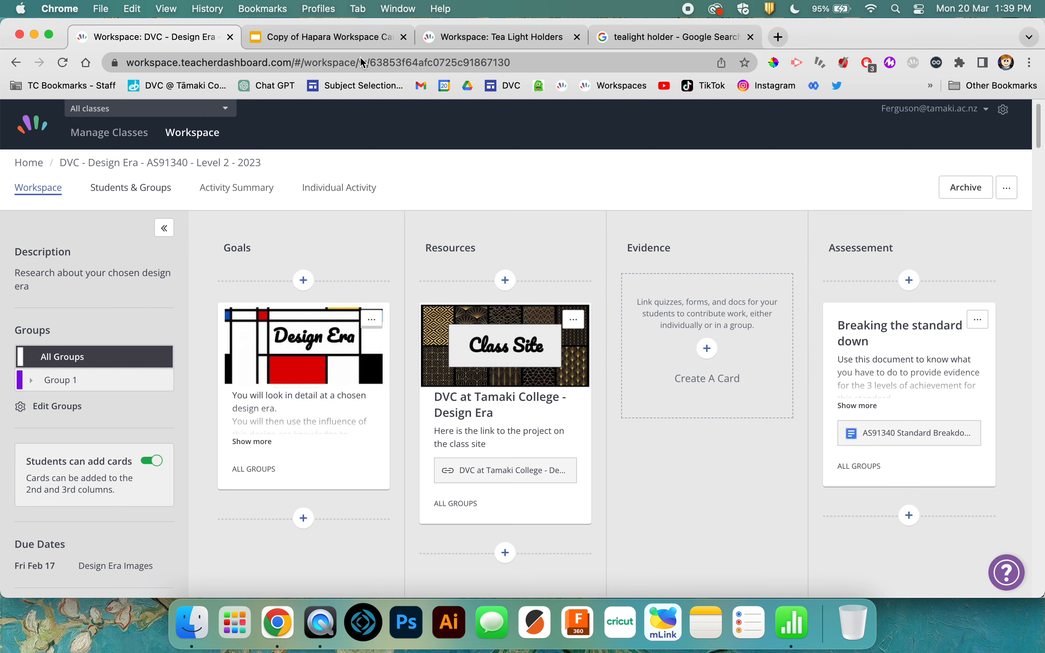
left_click(326, 37)
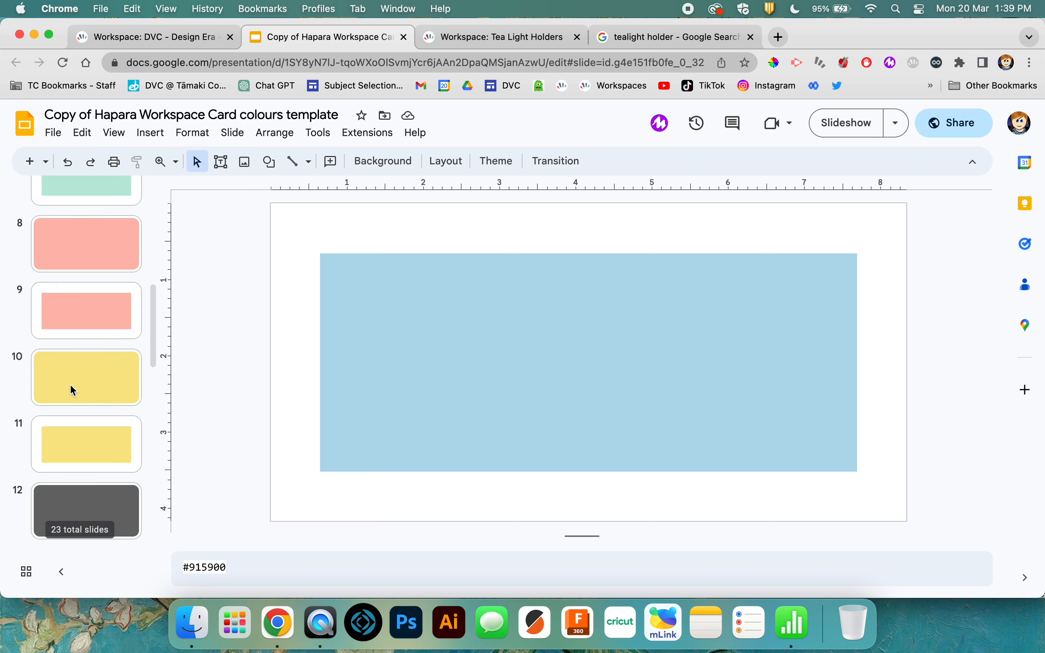
scroll("down", 3)
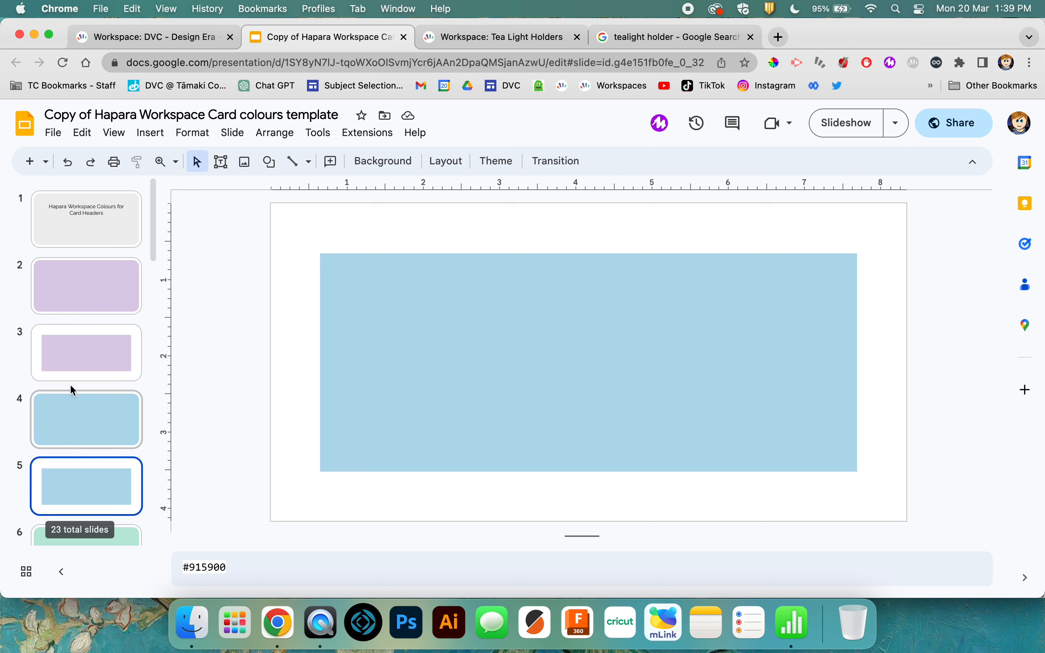
left_click(85, 285)
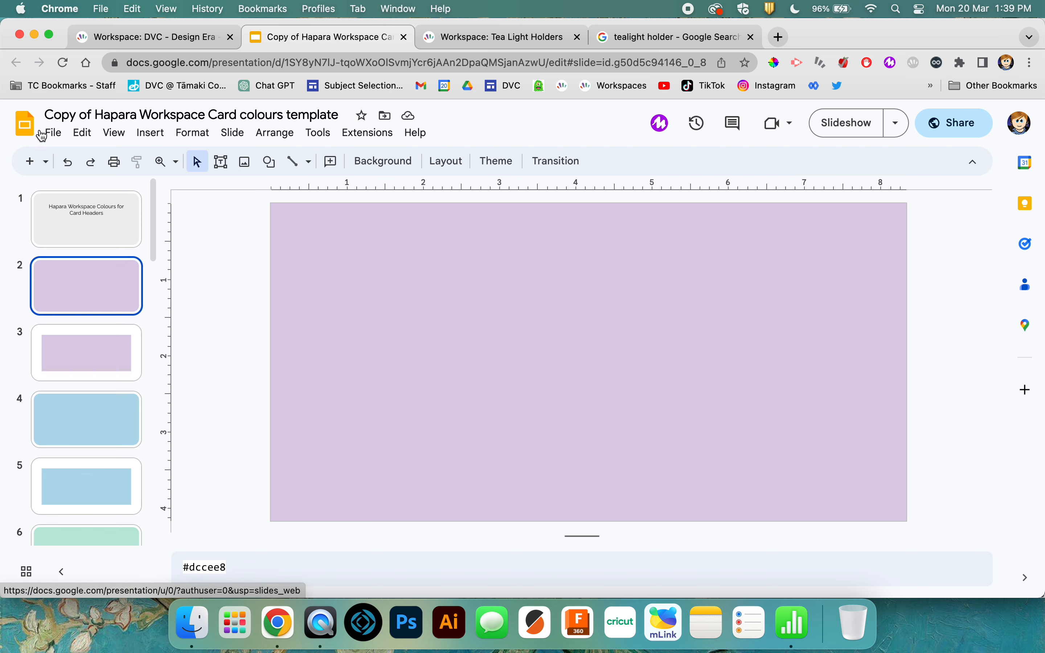
Step: Make a copy of the entire card colours template presentation via File > Make a copy
left_click(51, 133)
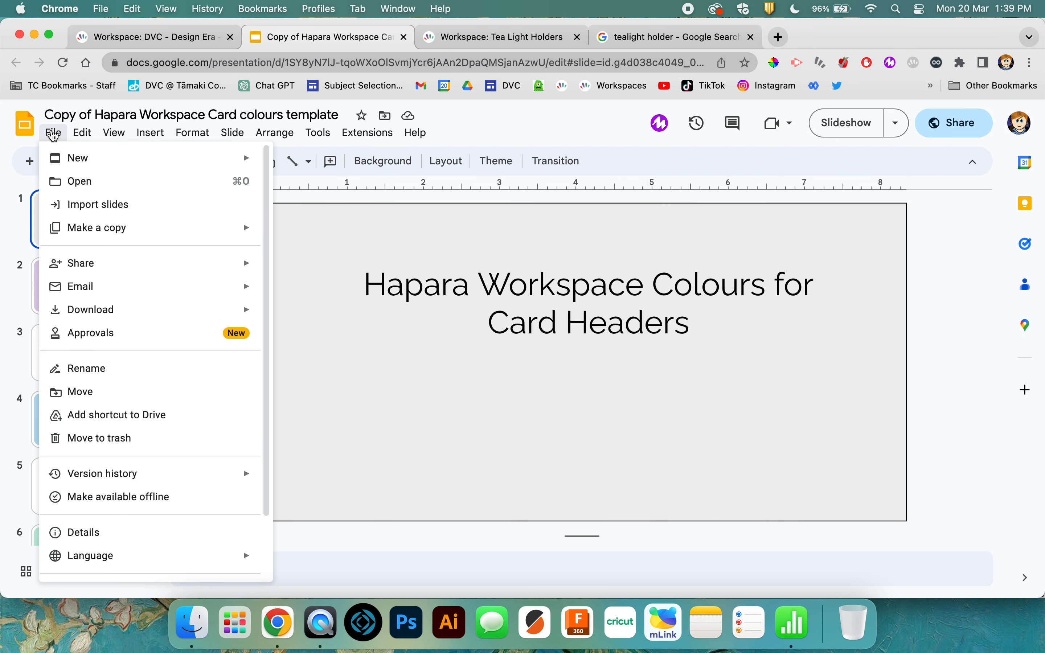
mouse_move(95, 204)
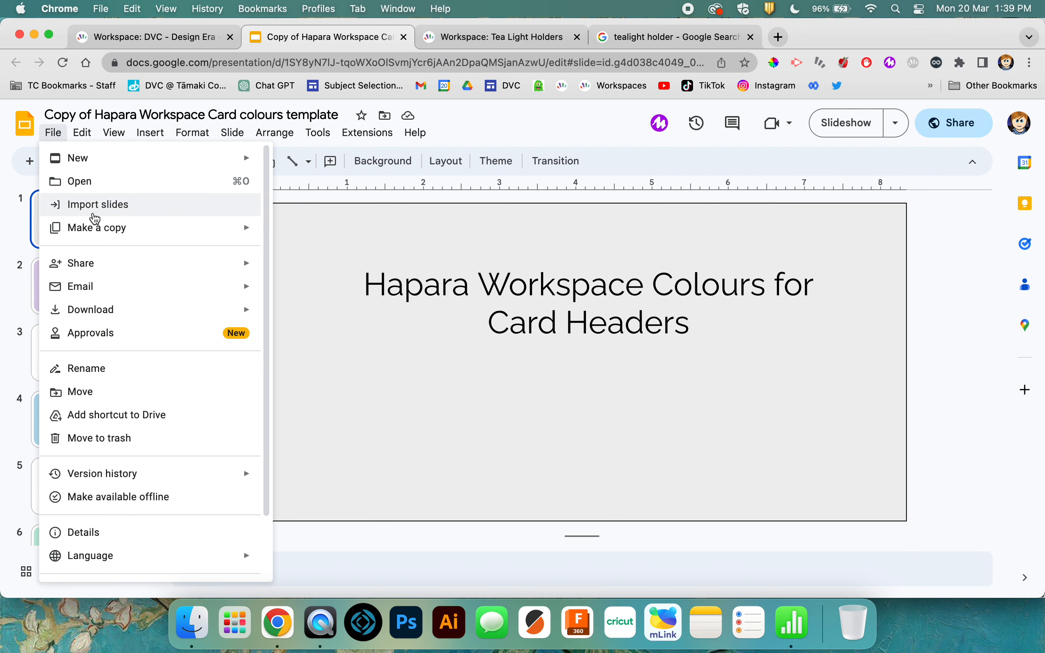
mouse_move(96, 227)
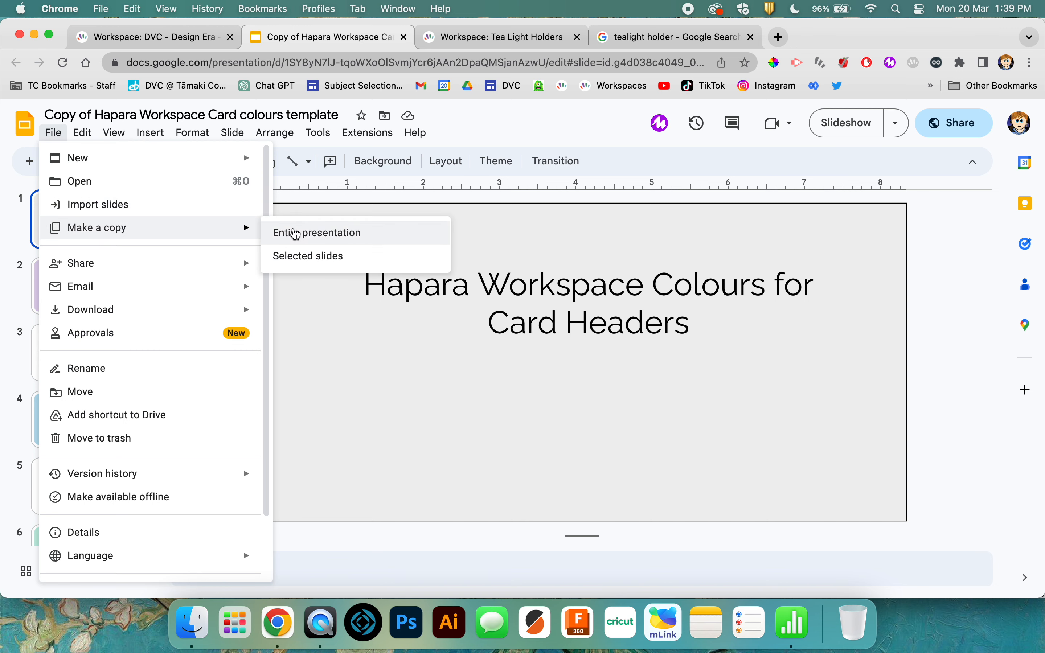
left_click(317, 233)
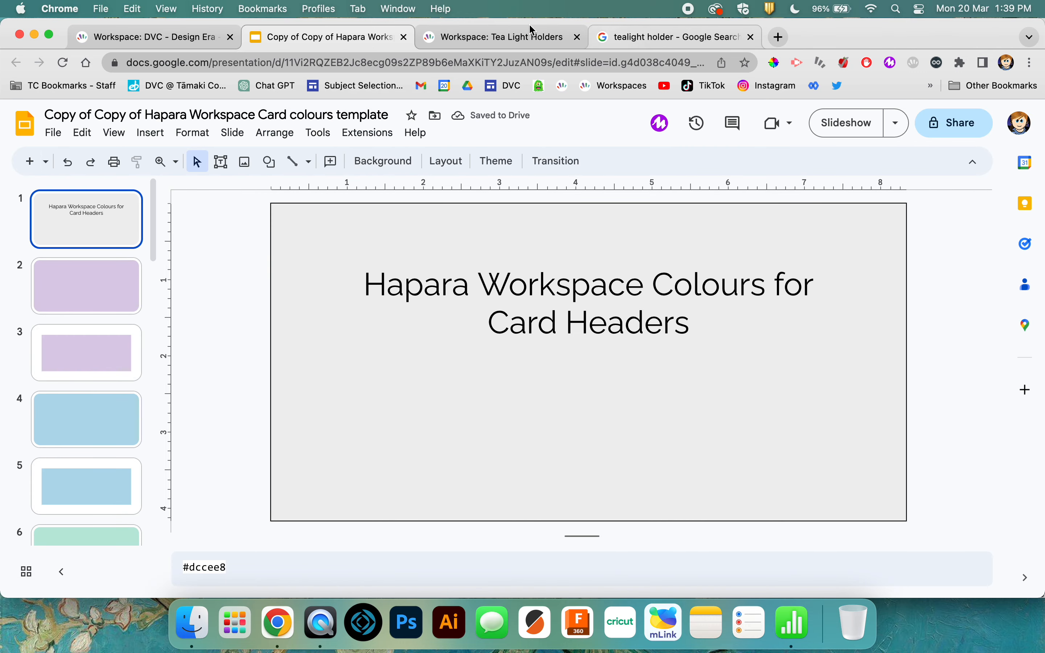
Step: Select the plain purple second slide of the copied template, then move to the tealight holder image results
left_click(501, 37)
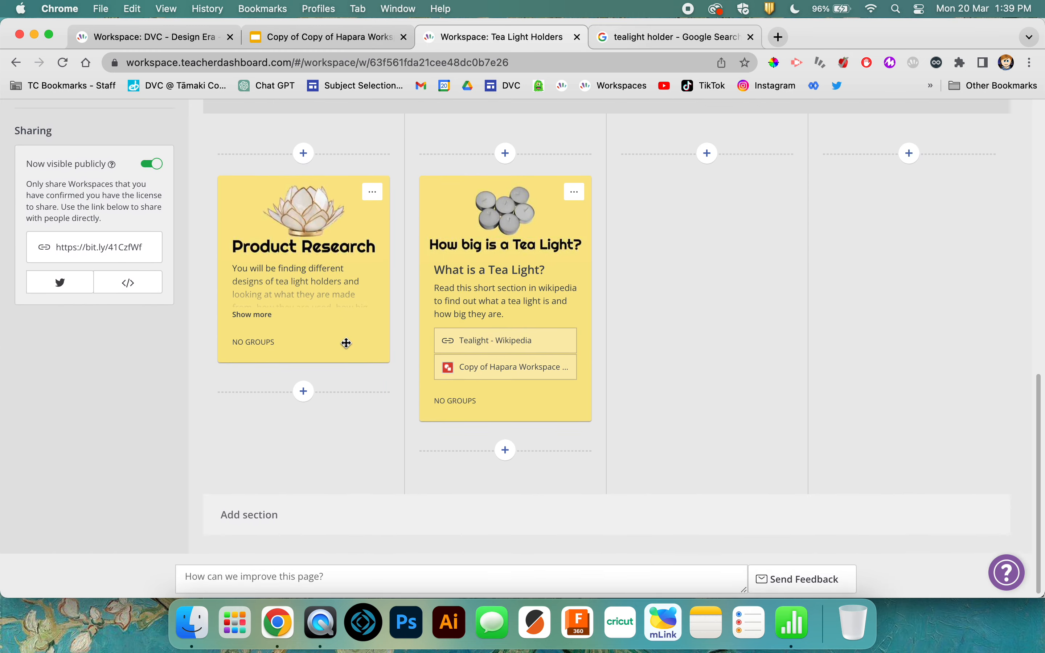
left_click(327, 37)
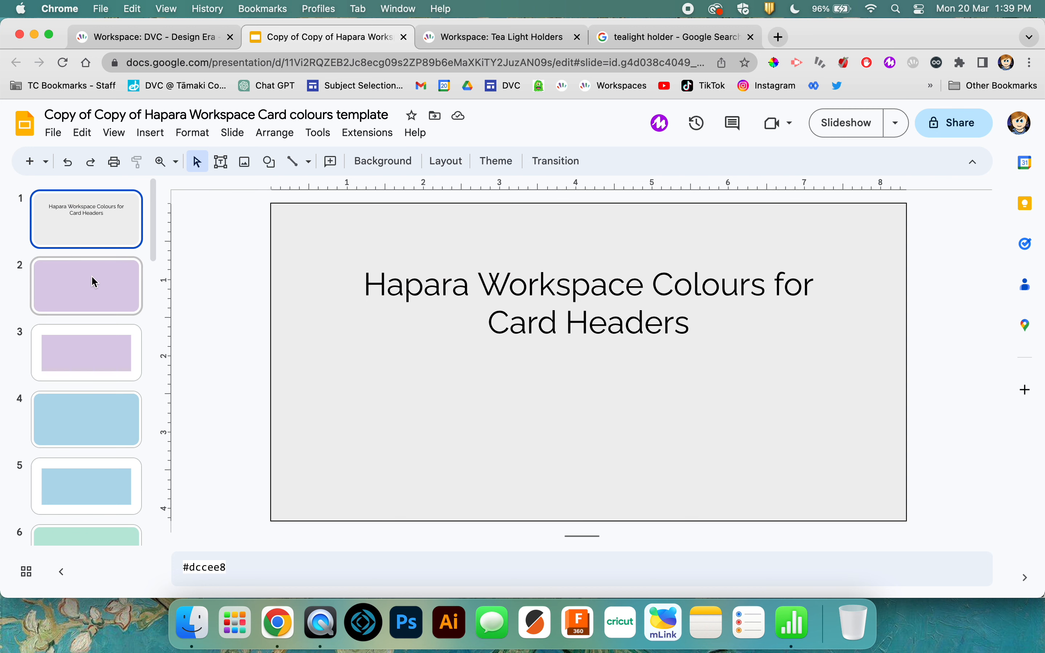
left_click(85, 285)
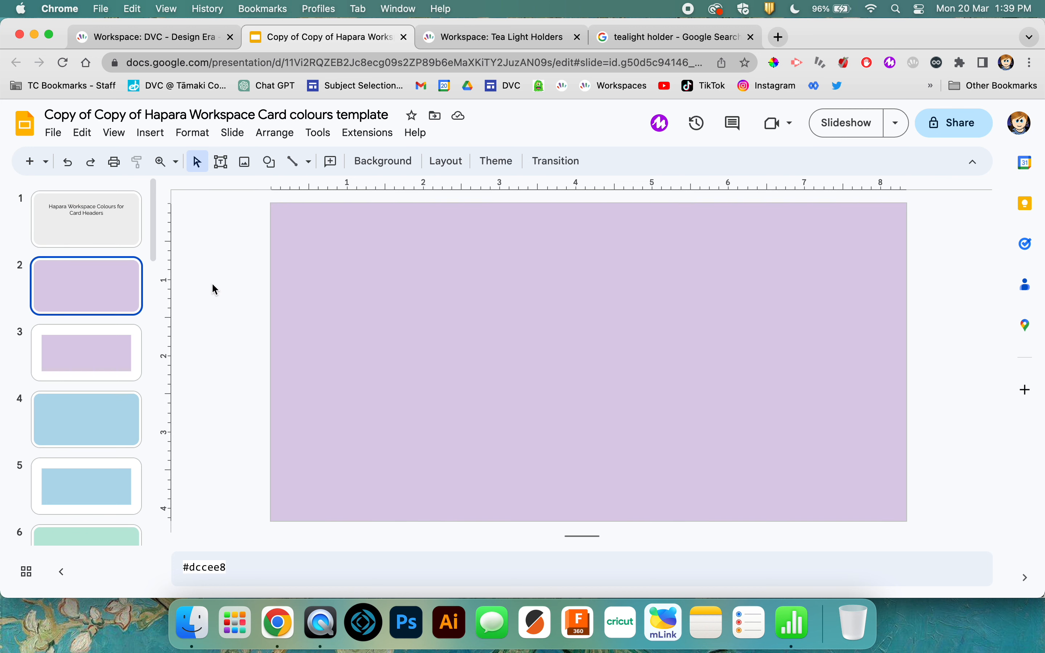
mouse_move(495, 342)
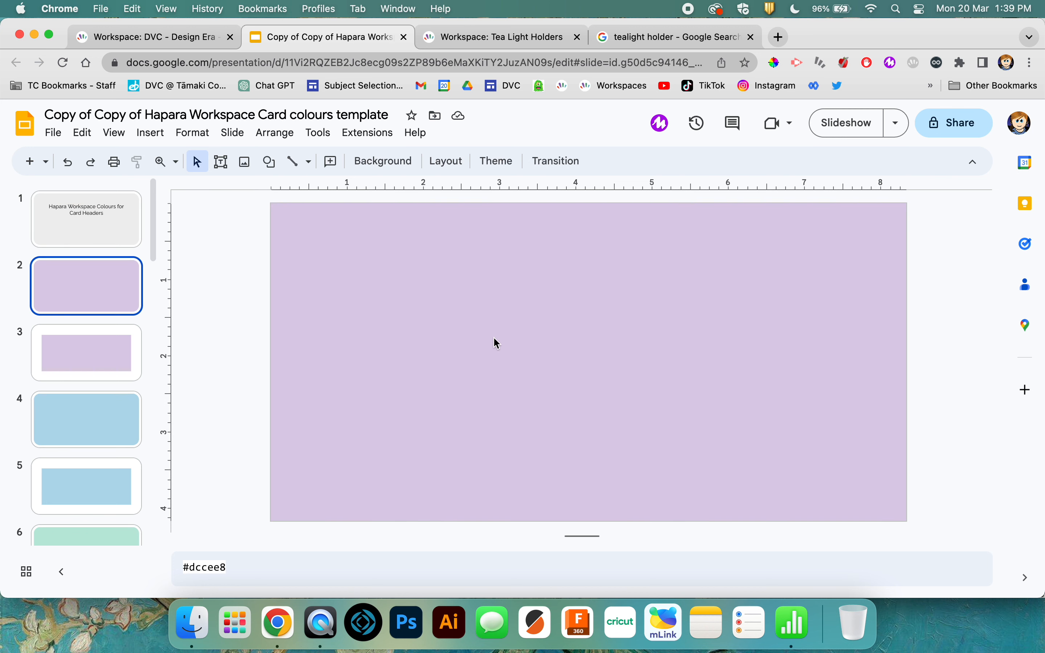
mouse_move(497, 347)
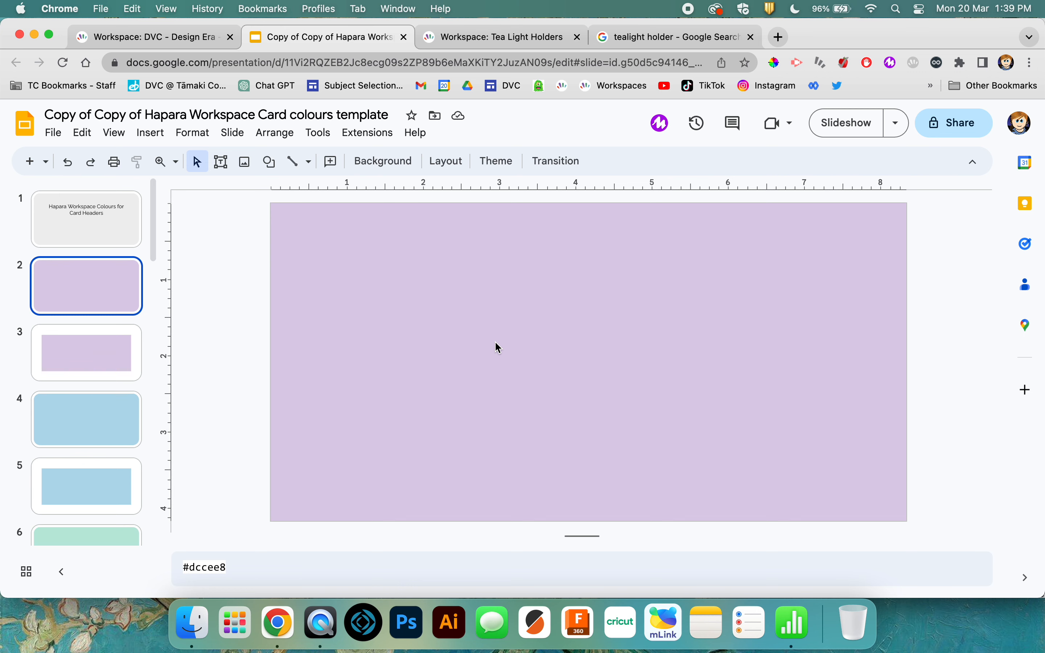
mouse_move(445, 326)
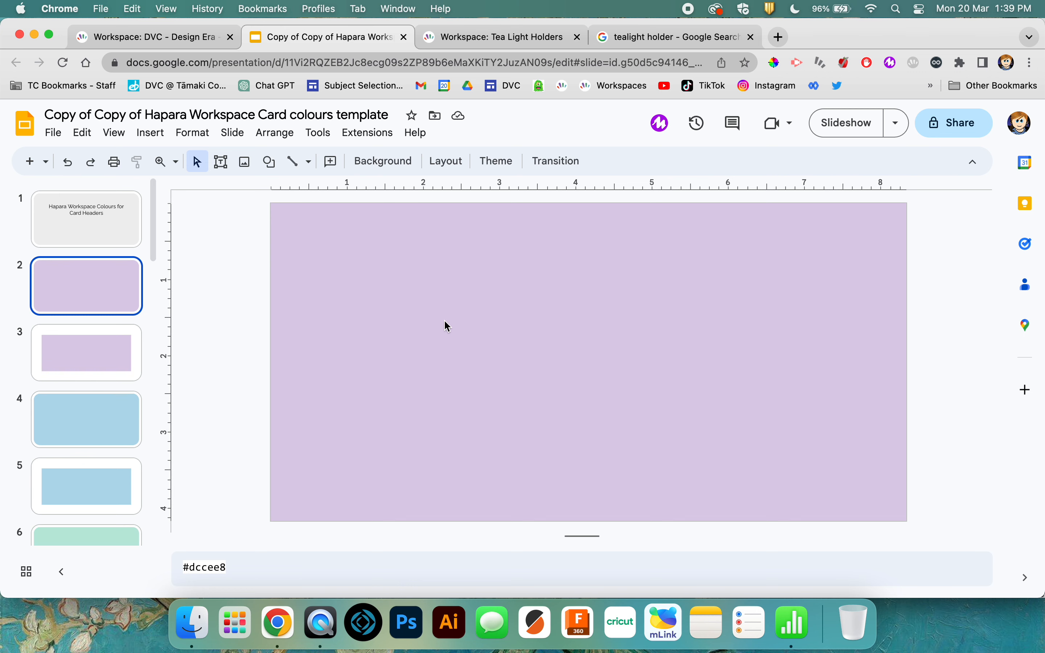
left_click(674, 37)
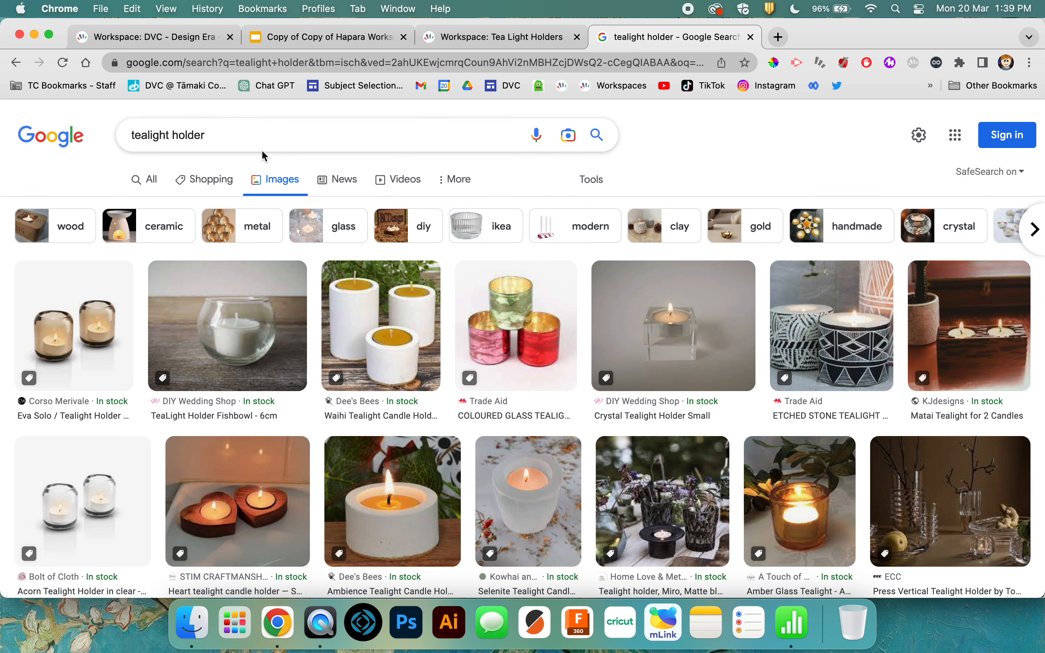
mouse_move(592, 167)
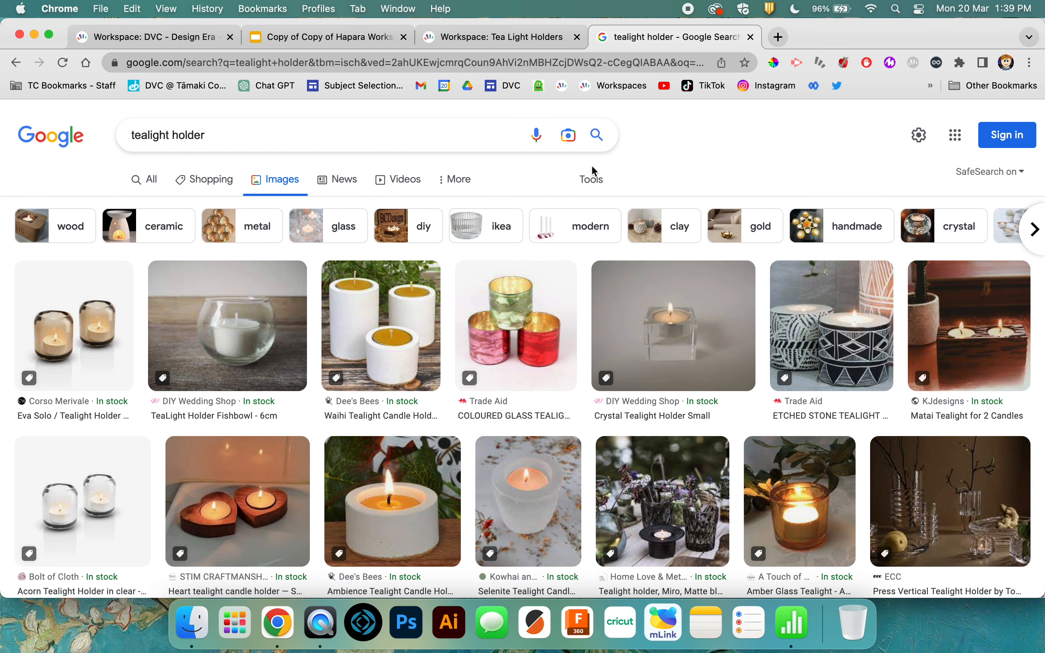
Step: Filter tealight holder images by colour (yellow, teal, then Transparent) and preview the glass tealight holder picture
left_click(590, 180)
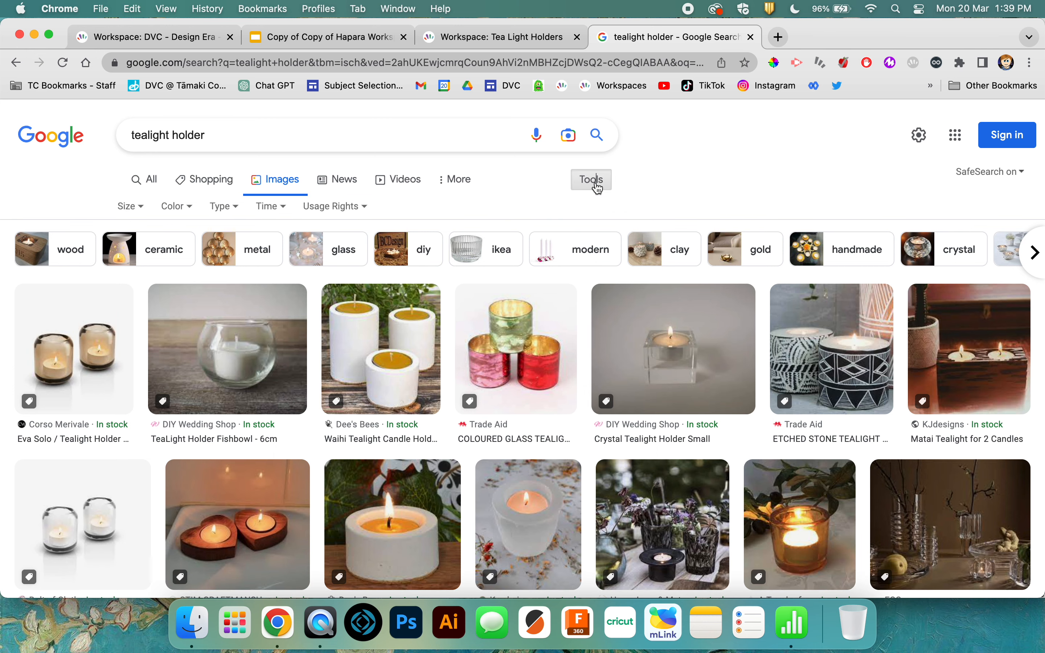
mouse_move(186, 212)
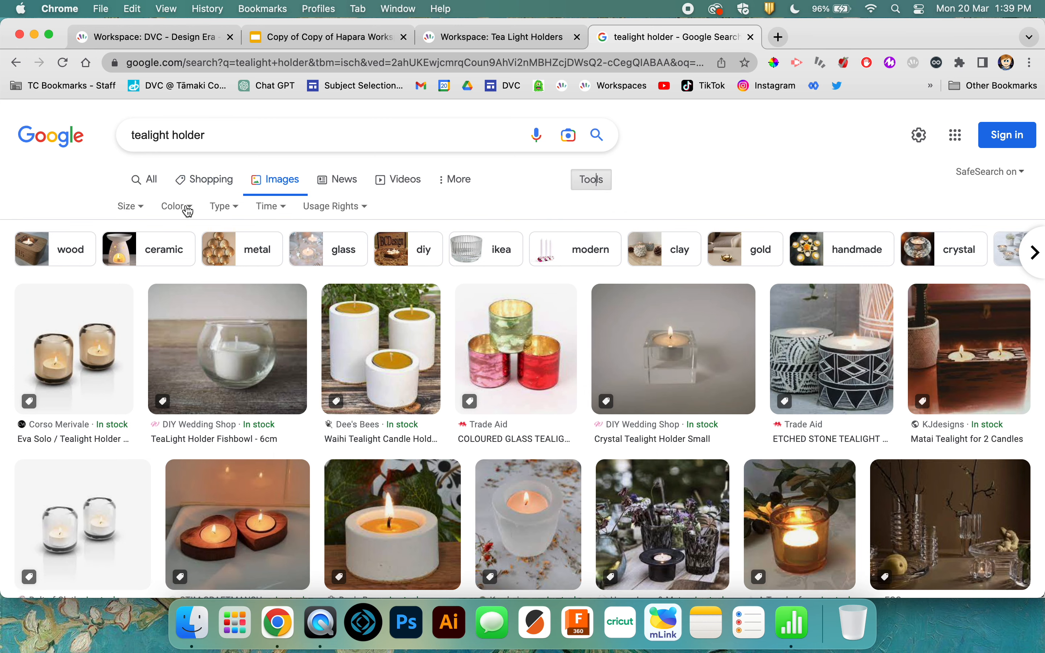
left_click(175, 207)
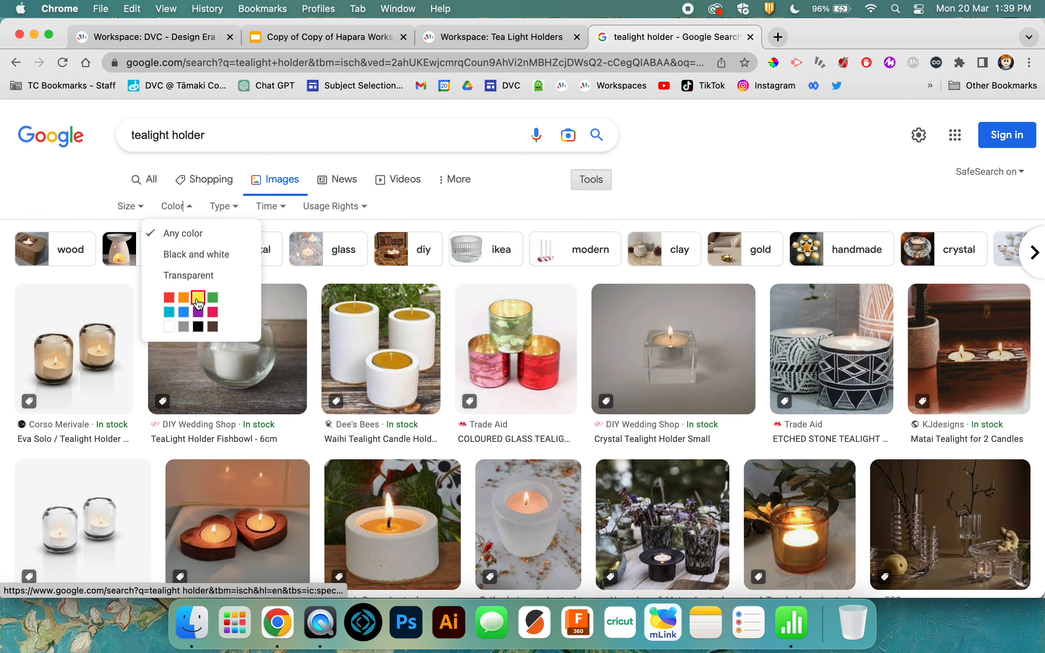
left_click(198, 298)
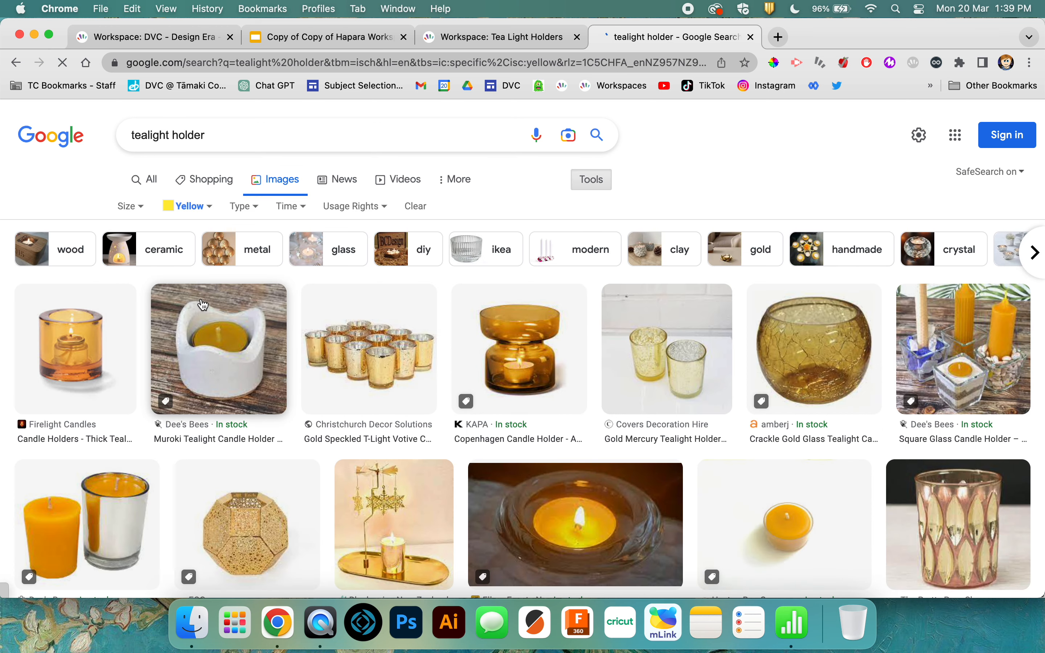
left_click(188, 206)
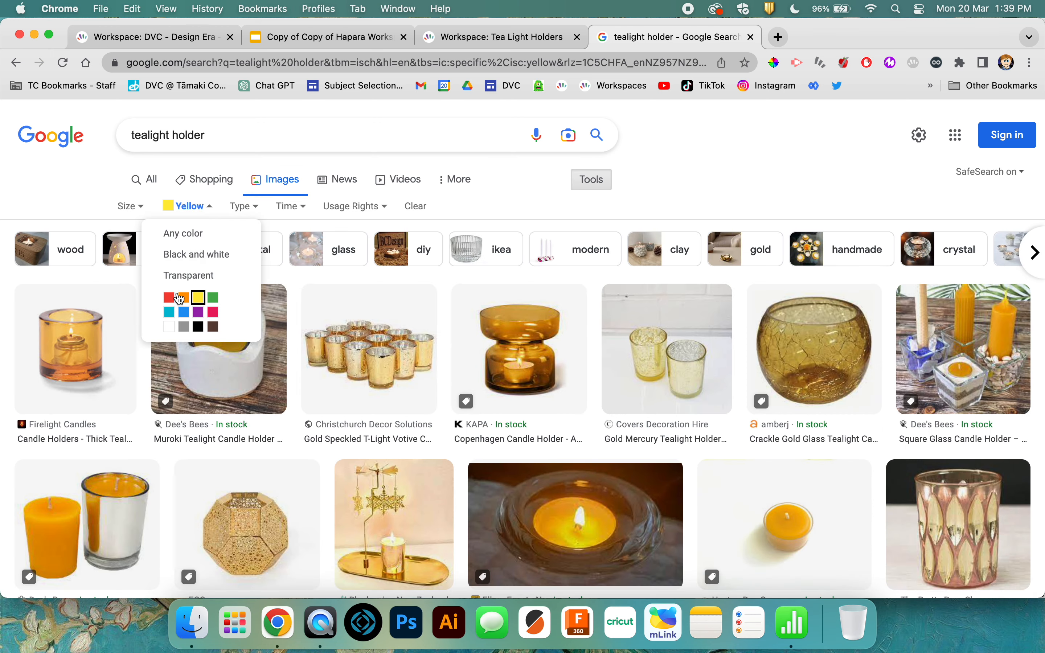
left_click(183, 313)
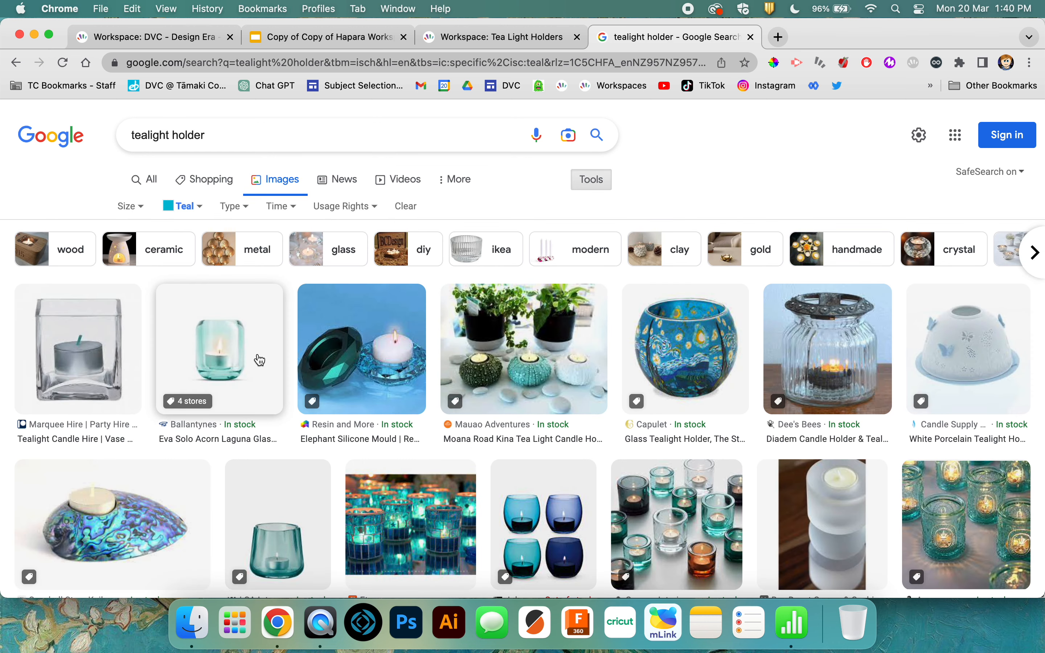
left_click(182, 206)
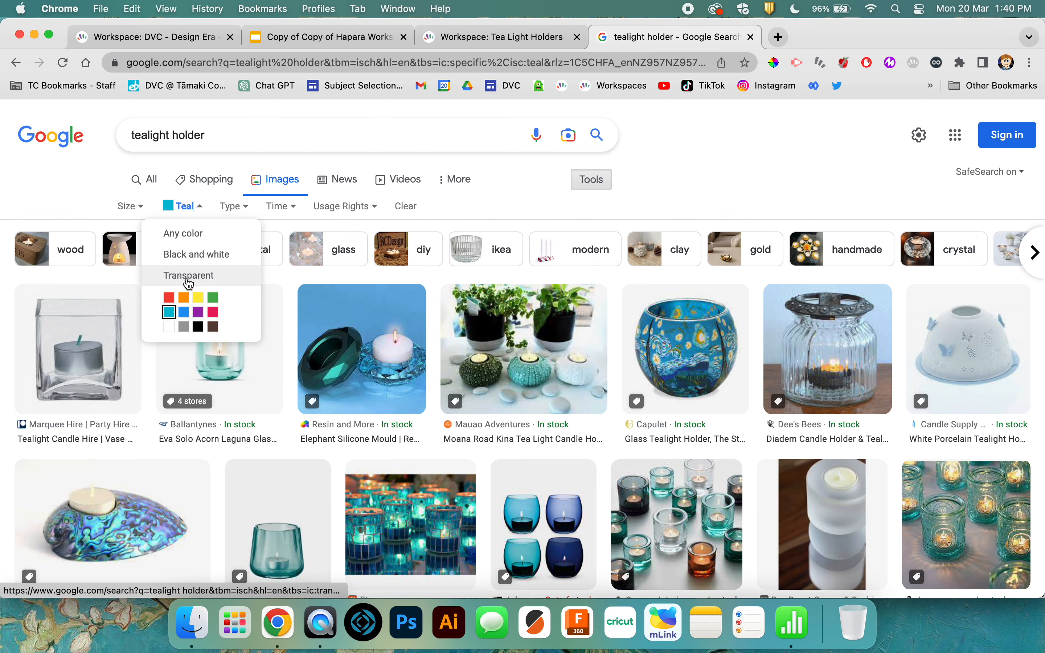
left_click(189, 275)
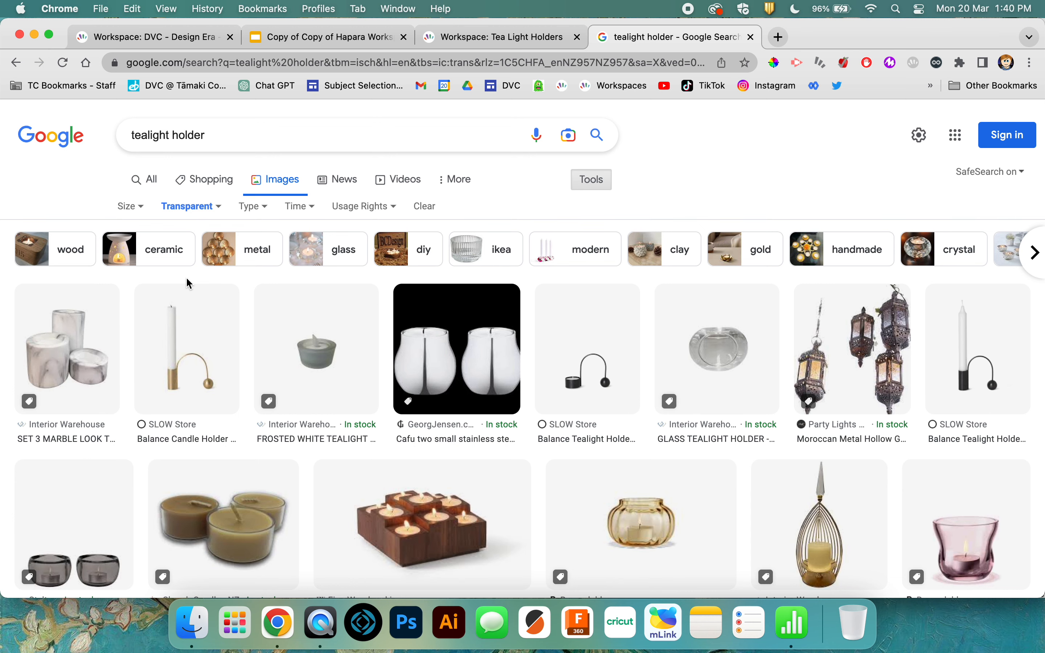
mouse_move(547, 467)
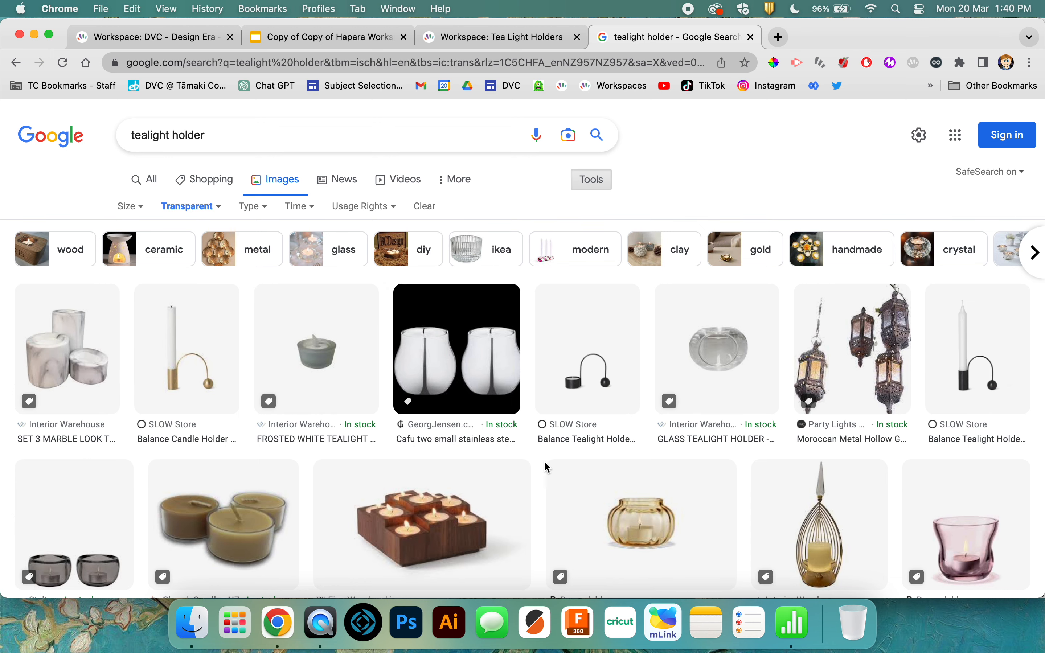
left_click(640, 525)
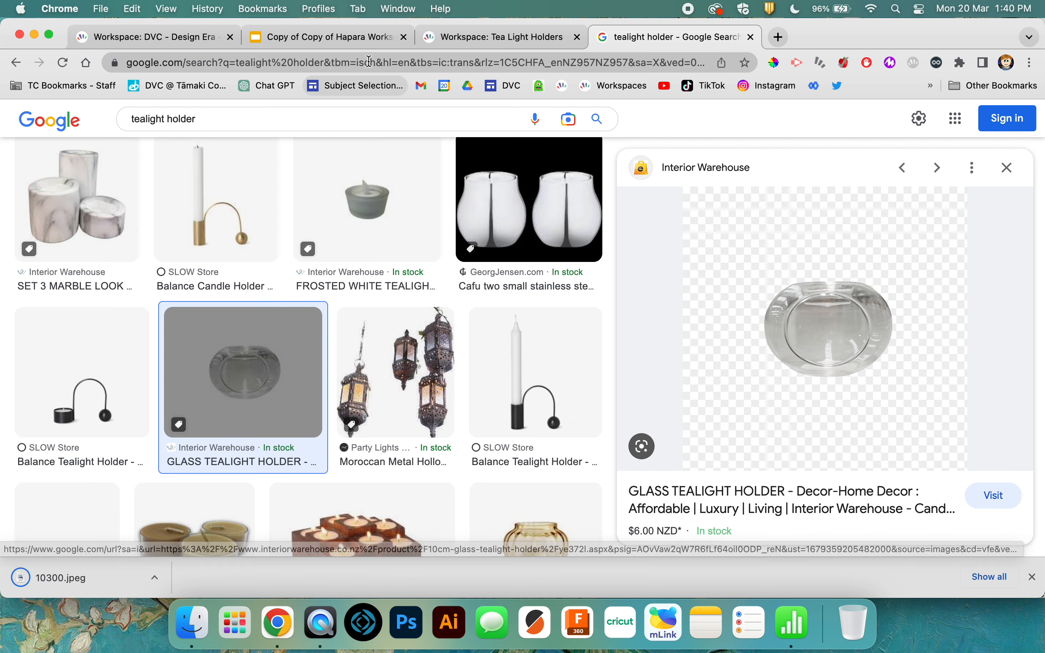
Step: Crop the glass tealight holder image tightly on the purple slide and enlarge it
left_click(327, 37)
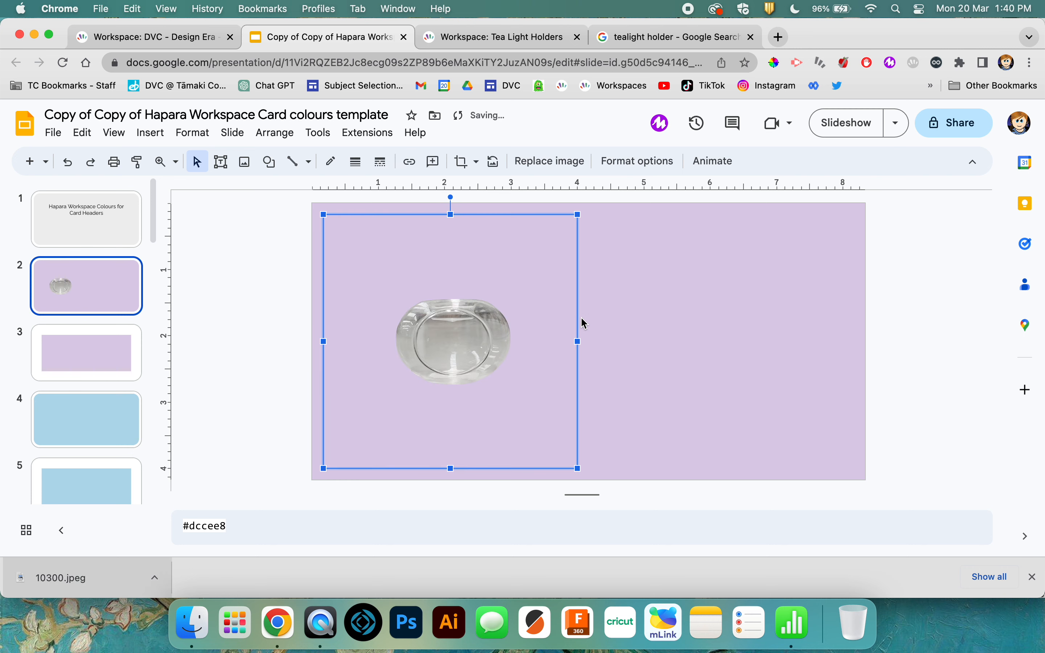
mouse_move(409, 161)
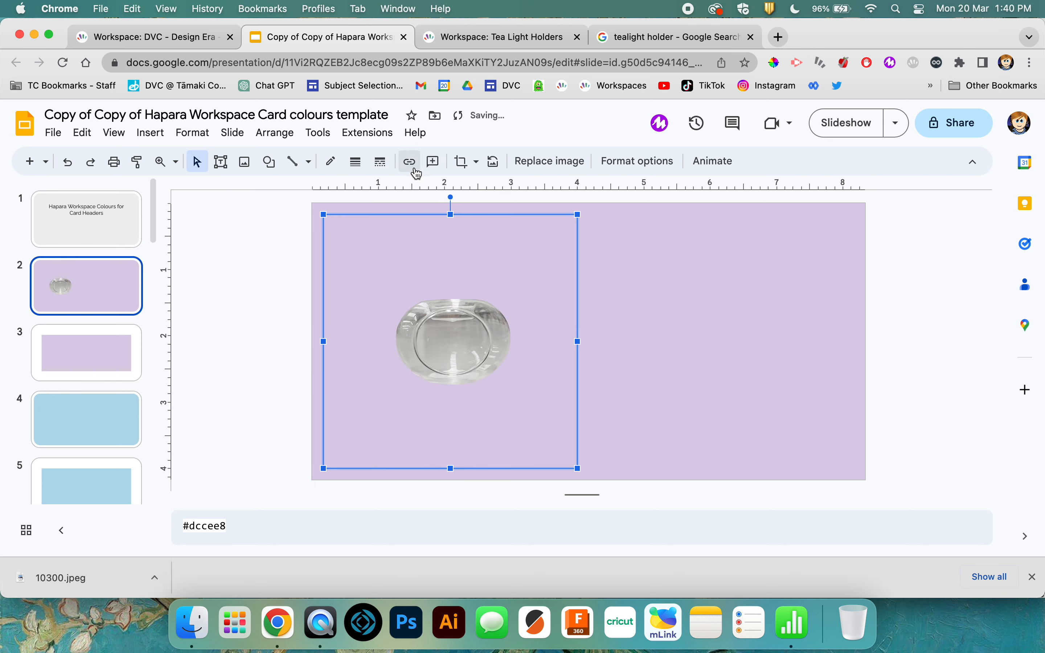
mouse_move(460, 160)
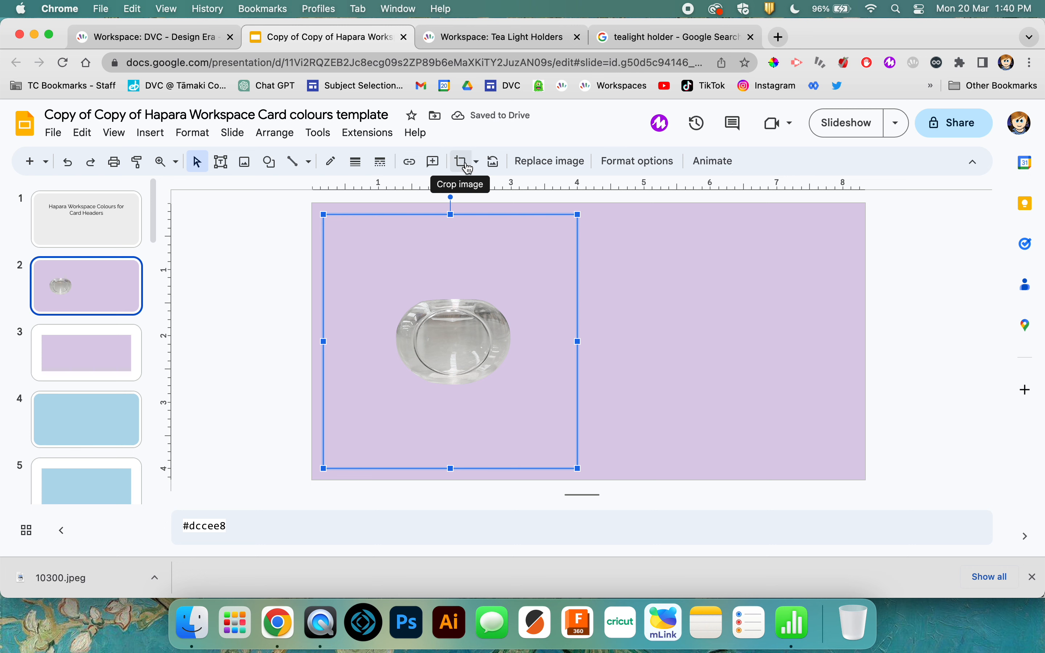
left_click(461, 161)
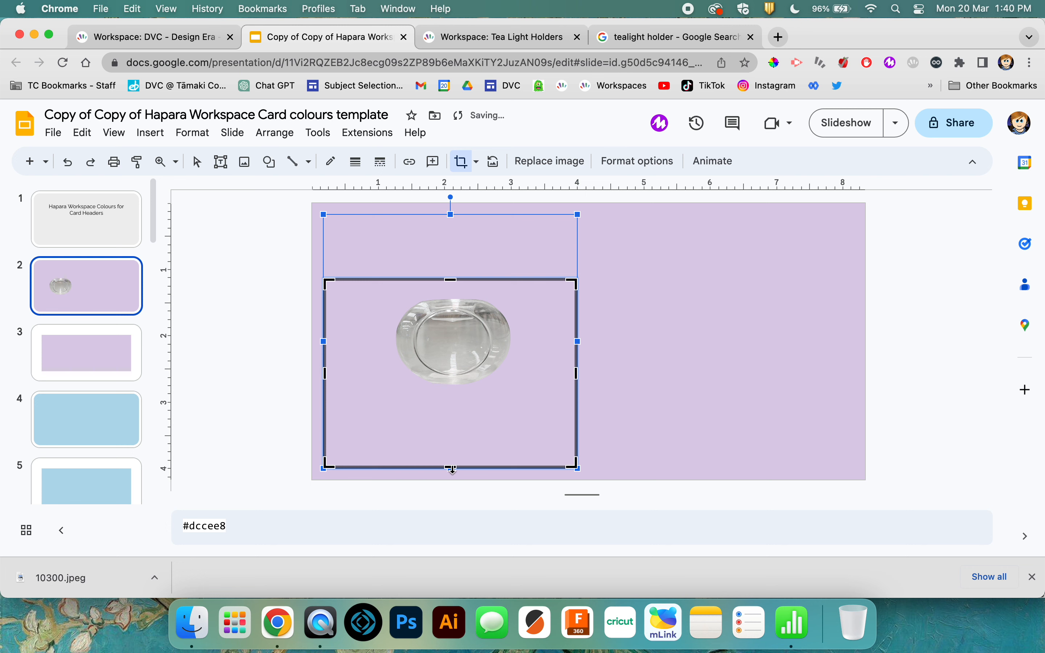
left_click_drag(450, 470, 450, 413)
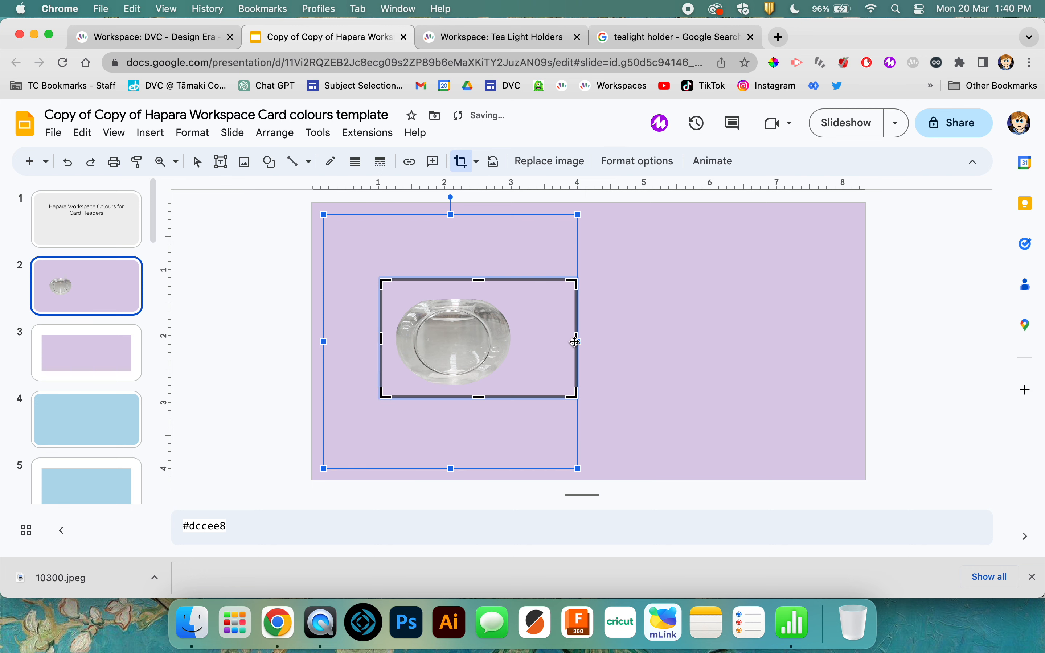
left_click_drag(575, 340, 524, 340)
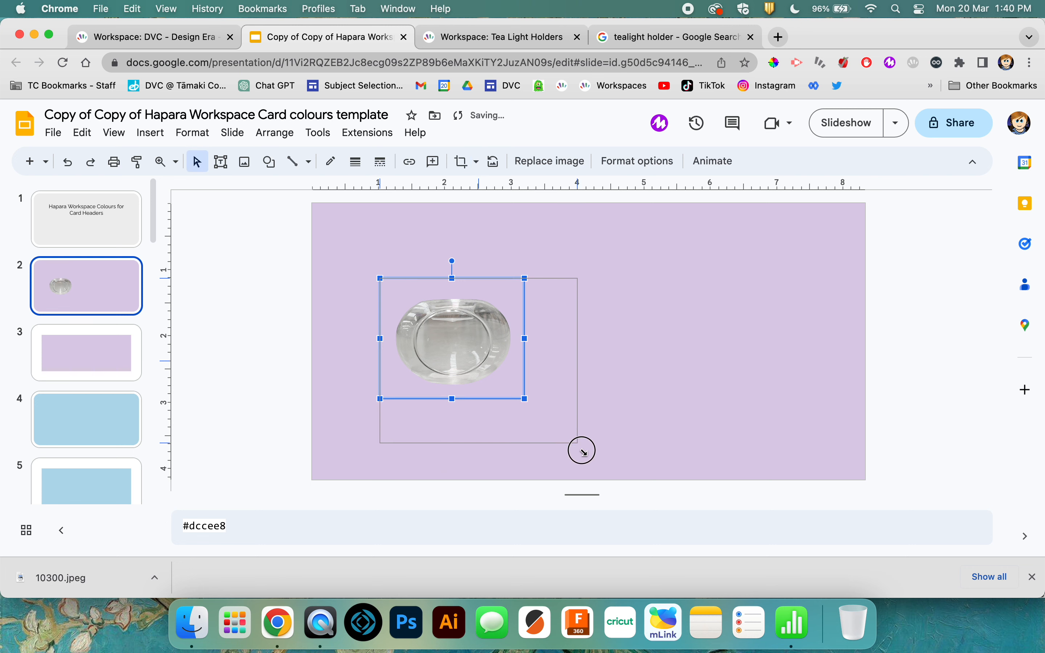
left_click_drag(526, 398, 571, 428)
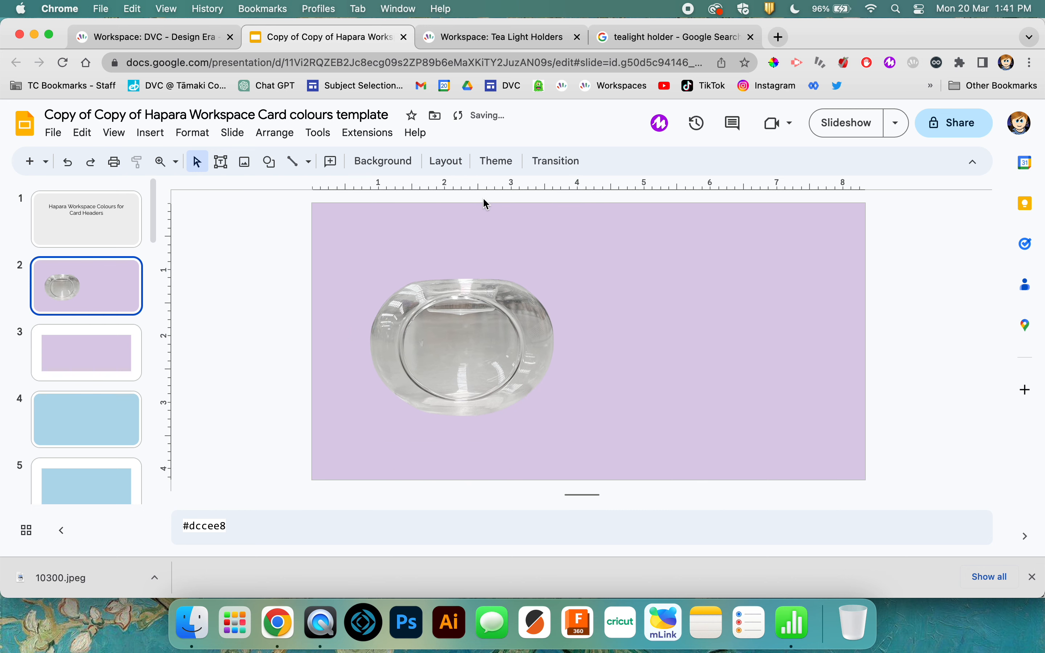
mouse_move(220, 160)
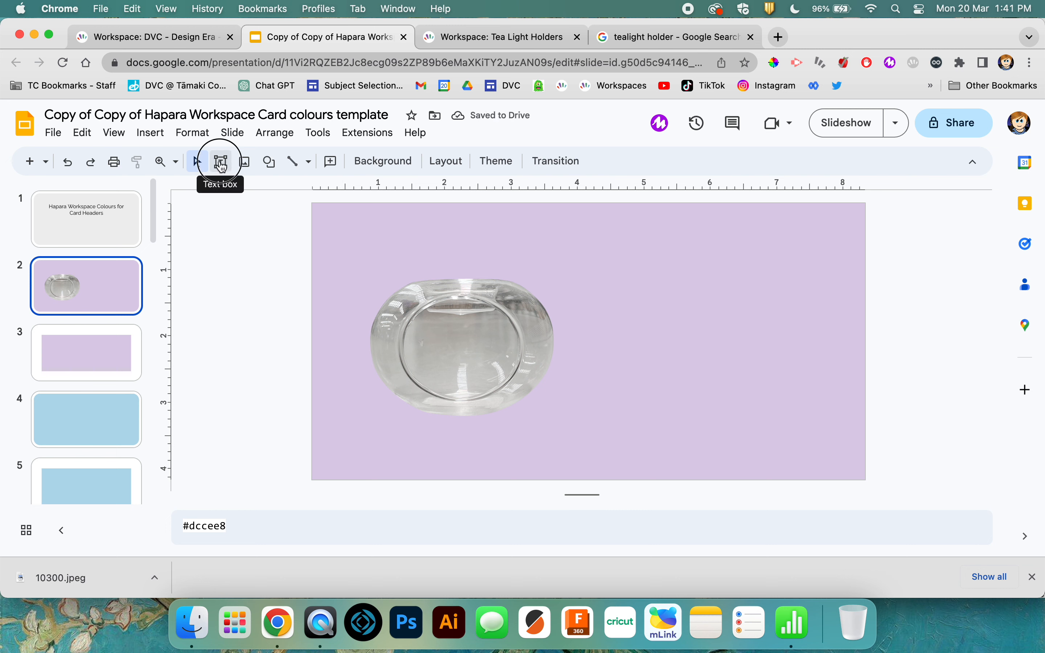
Step: Add a text box right of the photo reading 'Design Ideas'
left_click_drag(607, 270, 770, 436)
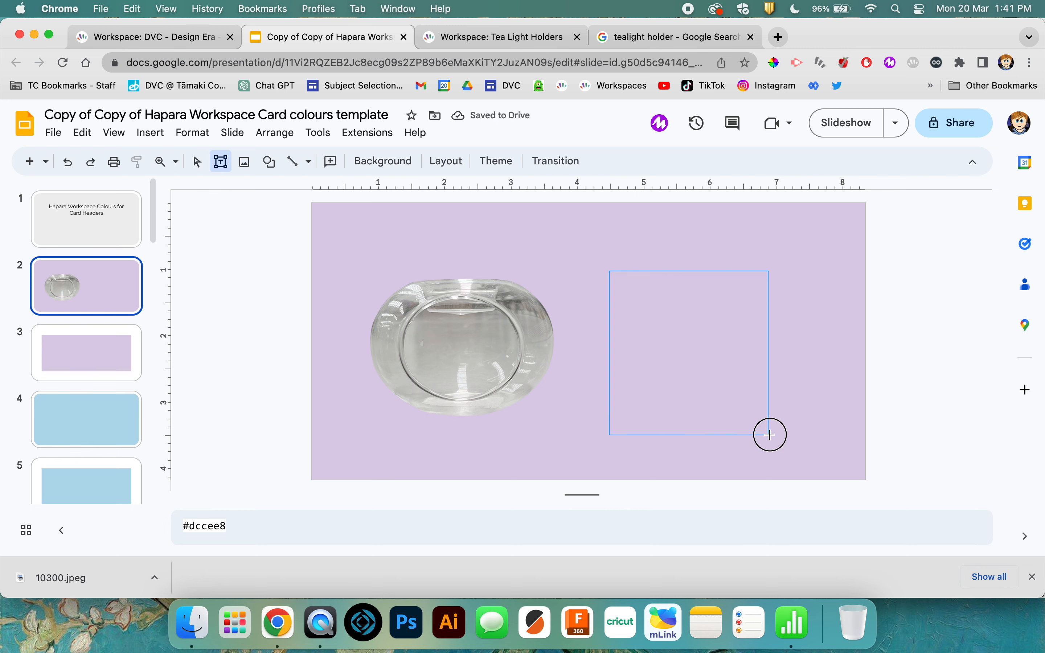
type("Des")
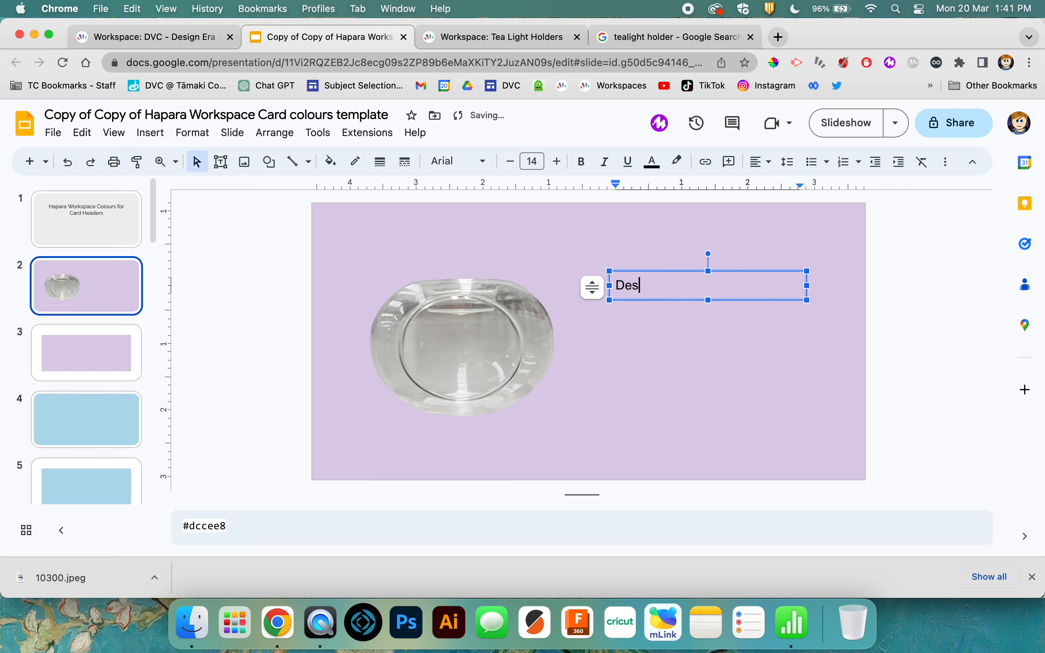
type("ign")
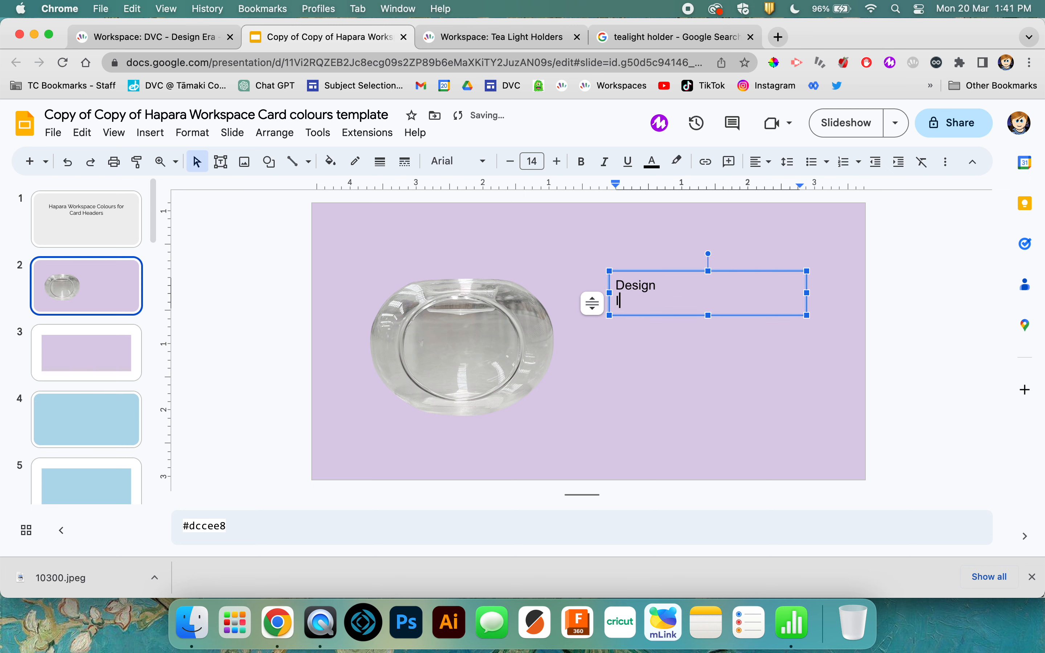
type("Ideas")
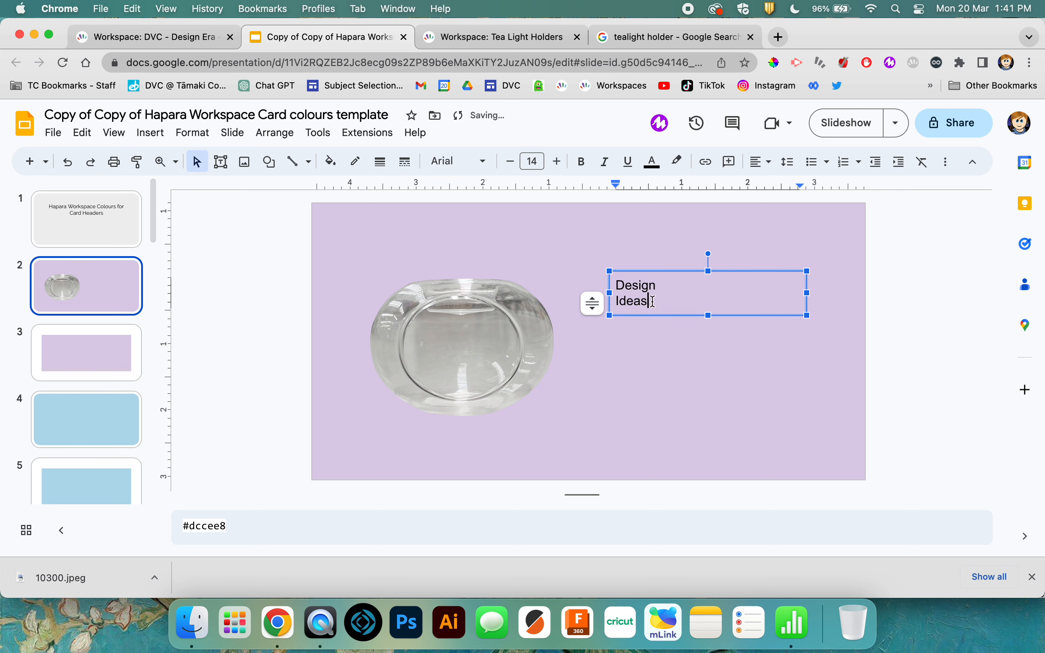
Step: Style the title in Rock Salt, bold, with a larger font size
left_click(457, 162)
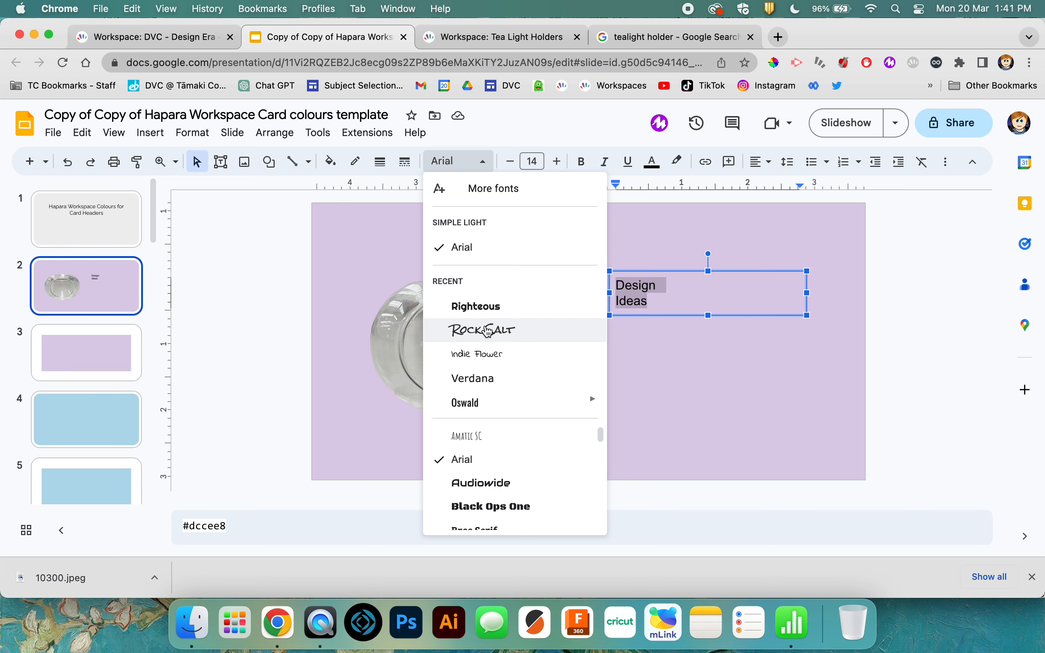
left_click(481, 330)
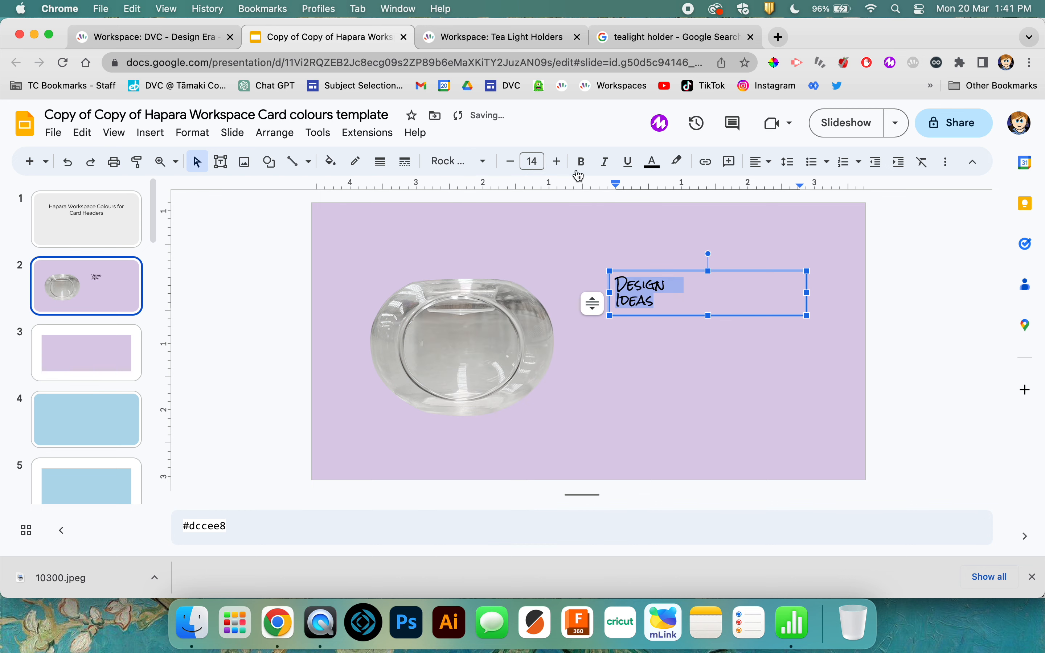
left_click(556, 161)
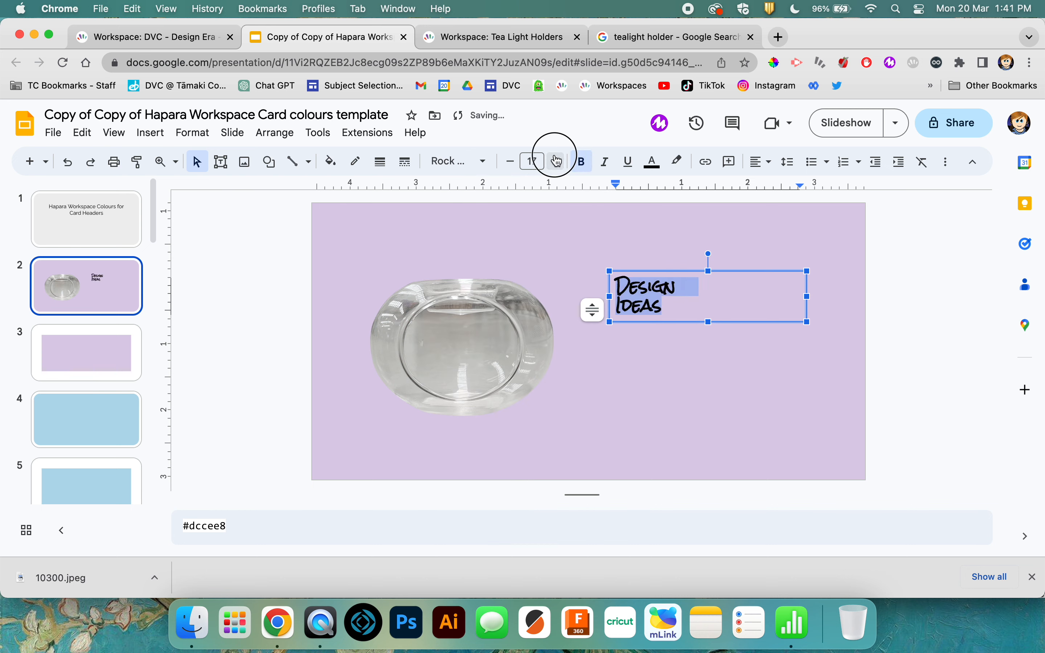
left_click(556, 161)
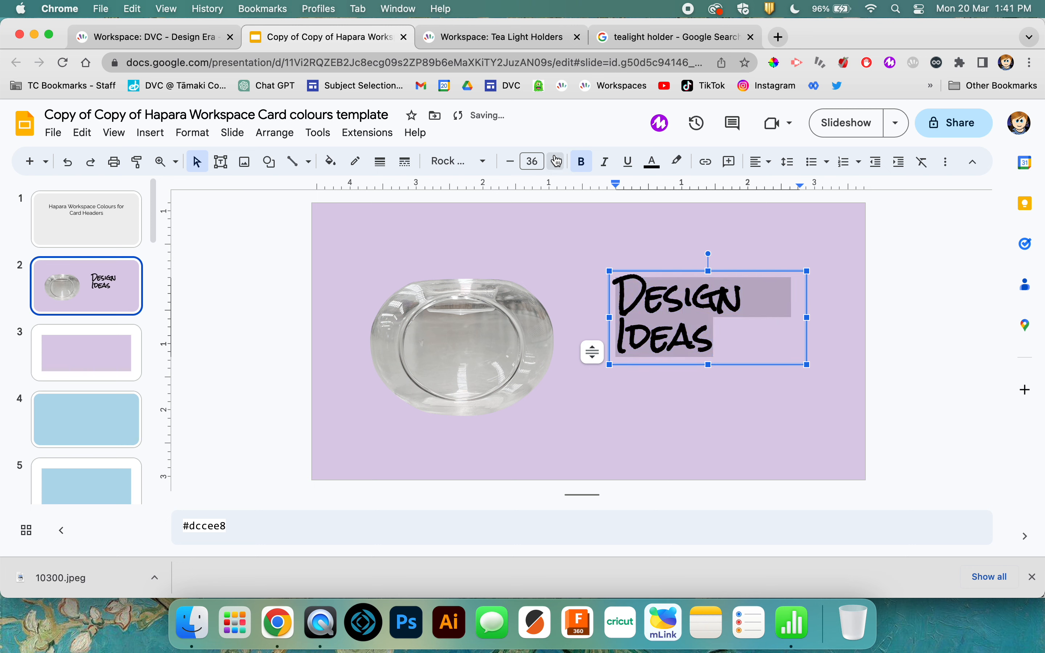
left_click(554, 161)
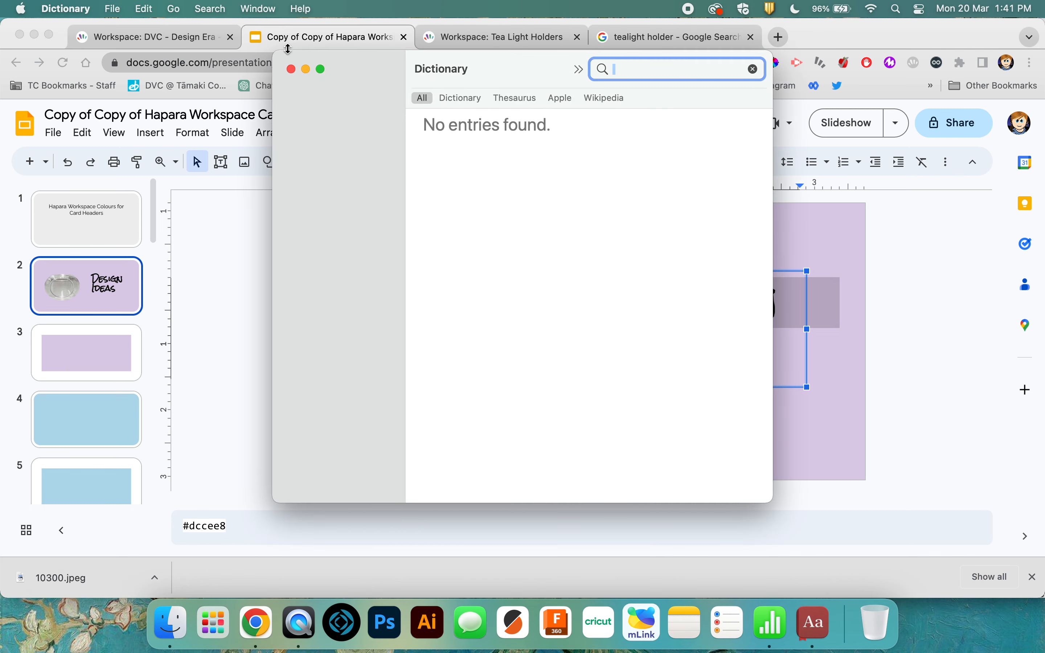
Step: Dismiss the macOS Dictionary pop-up covering the slide
left_click(291, 69)
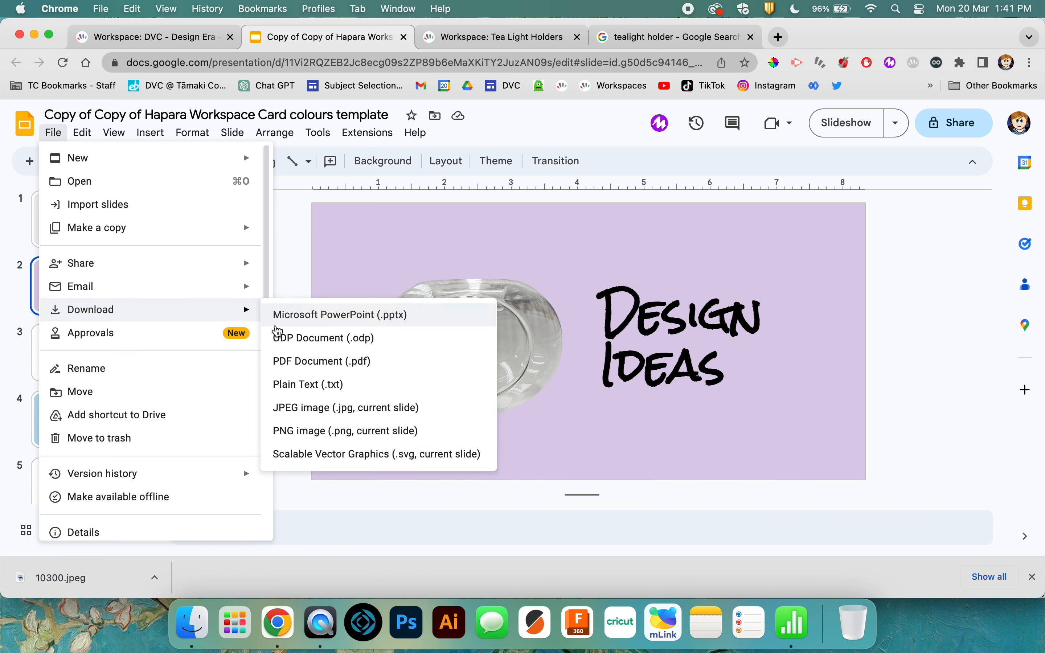
mouse_move(296, 430)
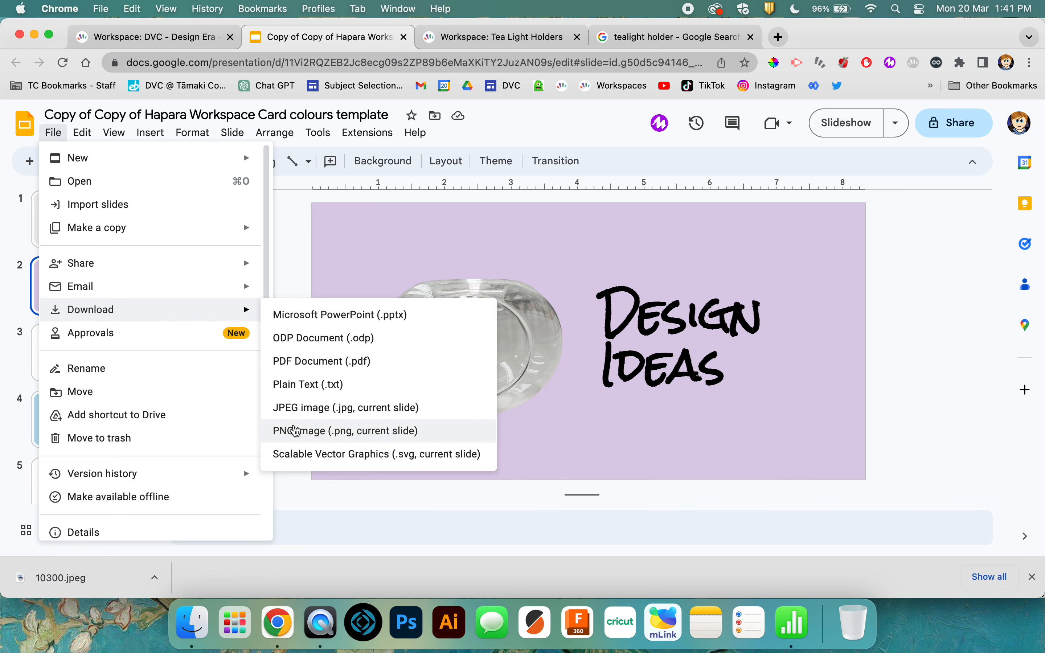
mouse_move(298, 407)
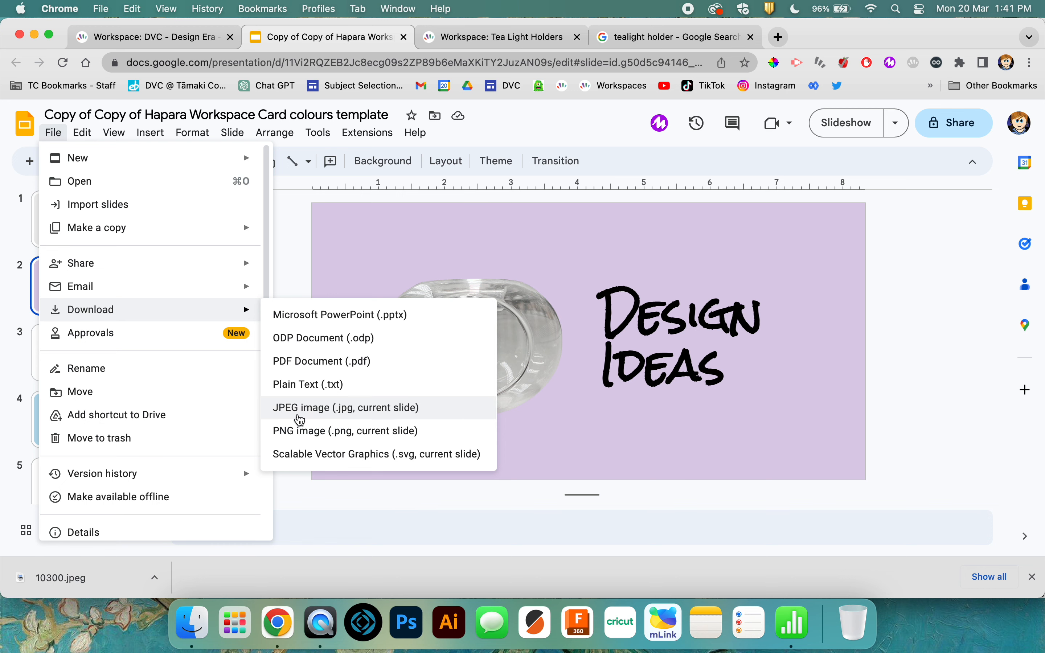
Step: Download the current slide as a JPEG and name a new workspace section 'Design Ideas'
left_click(346, 407)
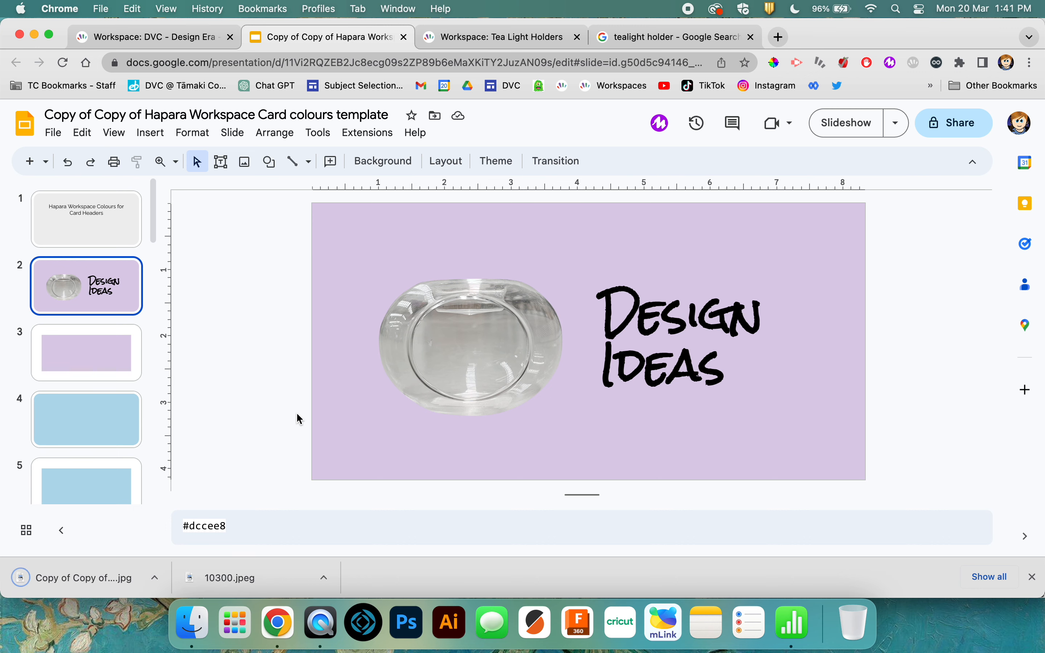
mouse_move(171, 21)
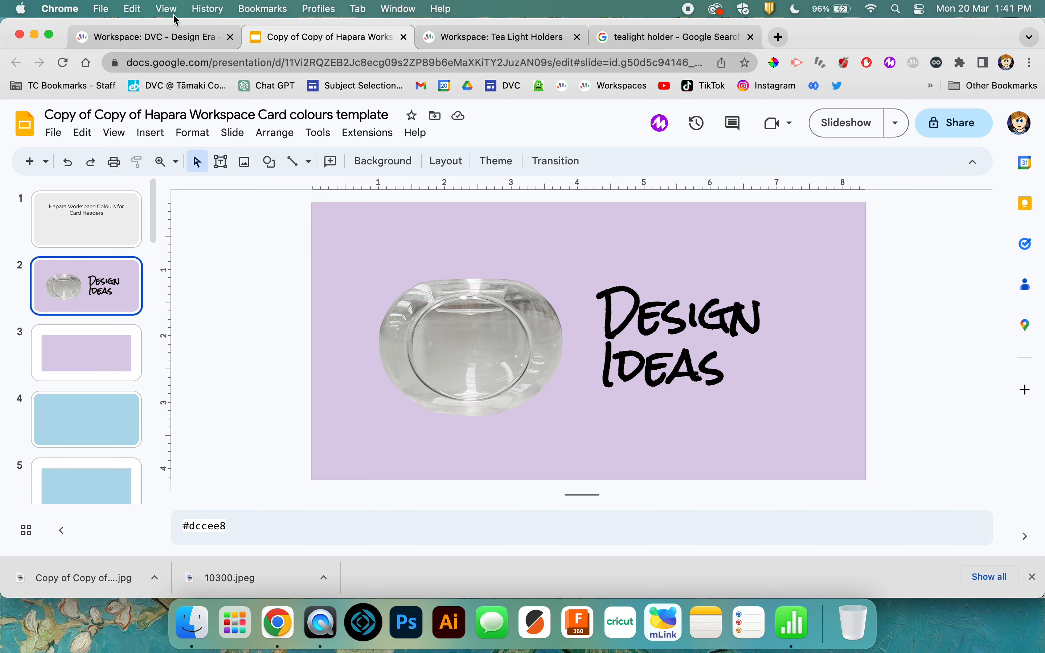
left_click(502, 37)
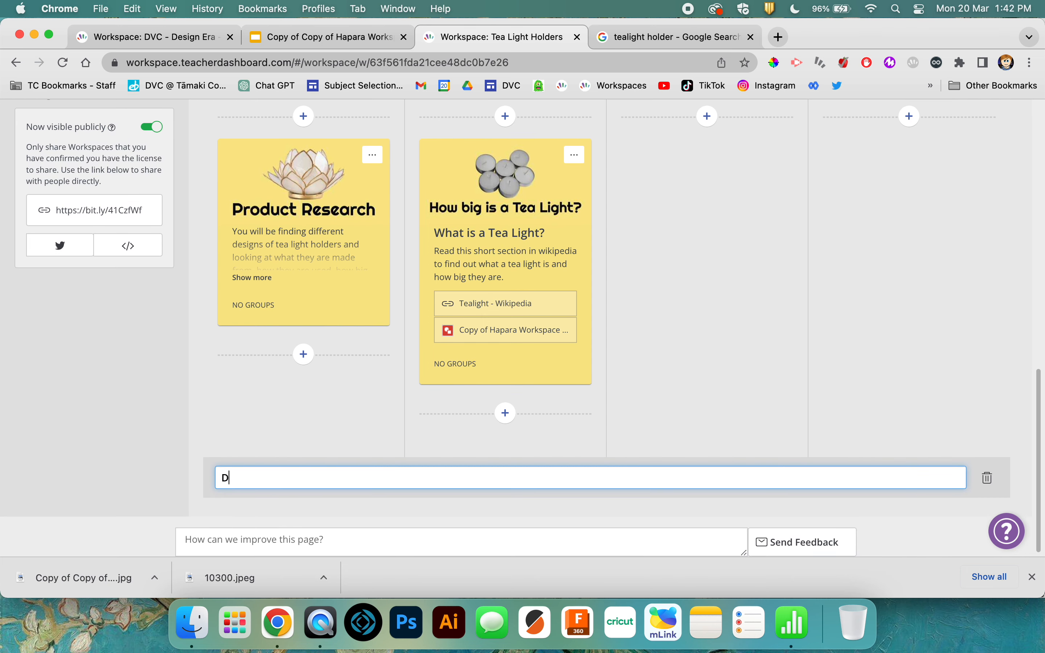
type("esign Ideas")
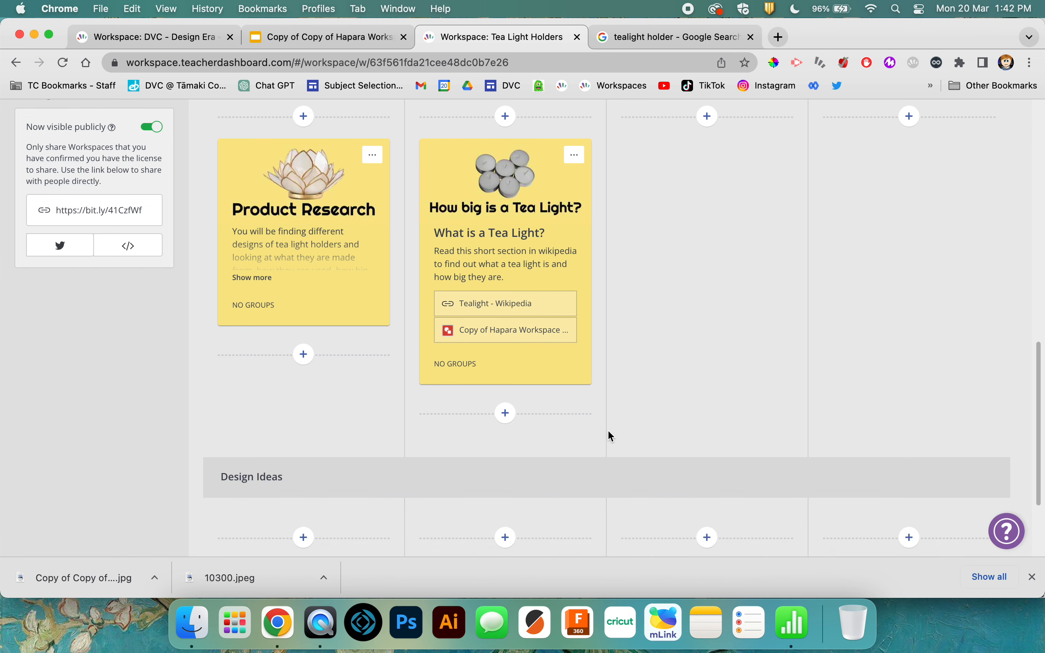
Step: Add a card to Design Ideas with description 'You are going to be designing your tea light holders.' and save it
scroll("down", 3)
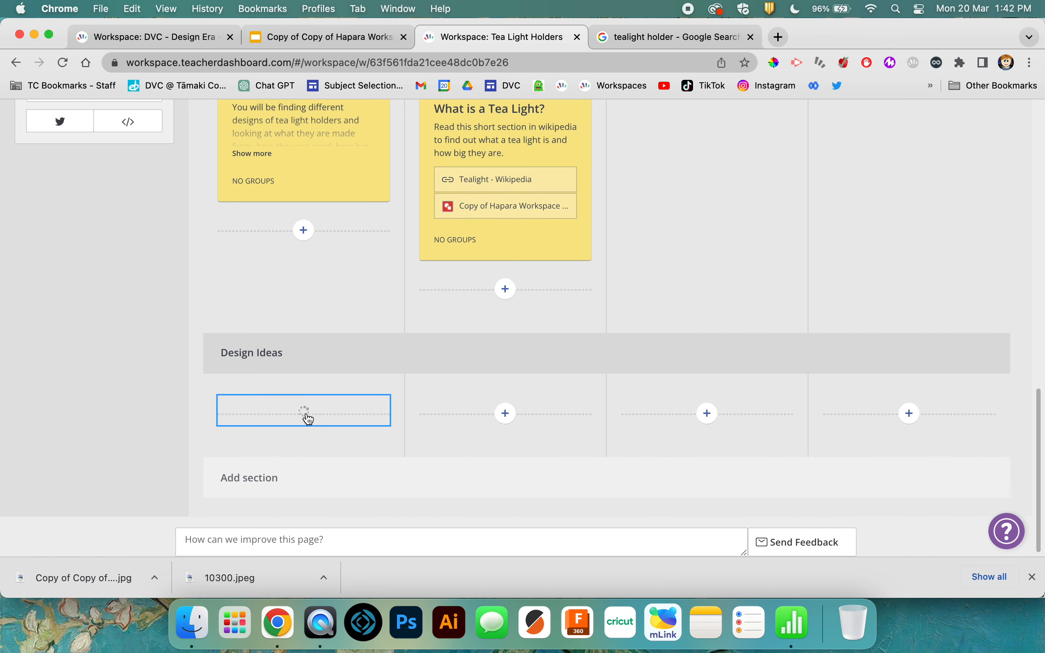
left_click(303, 410)
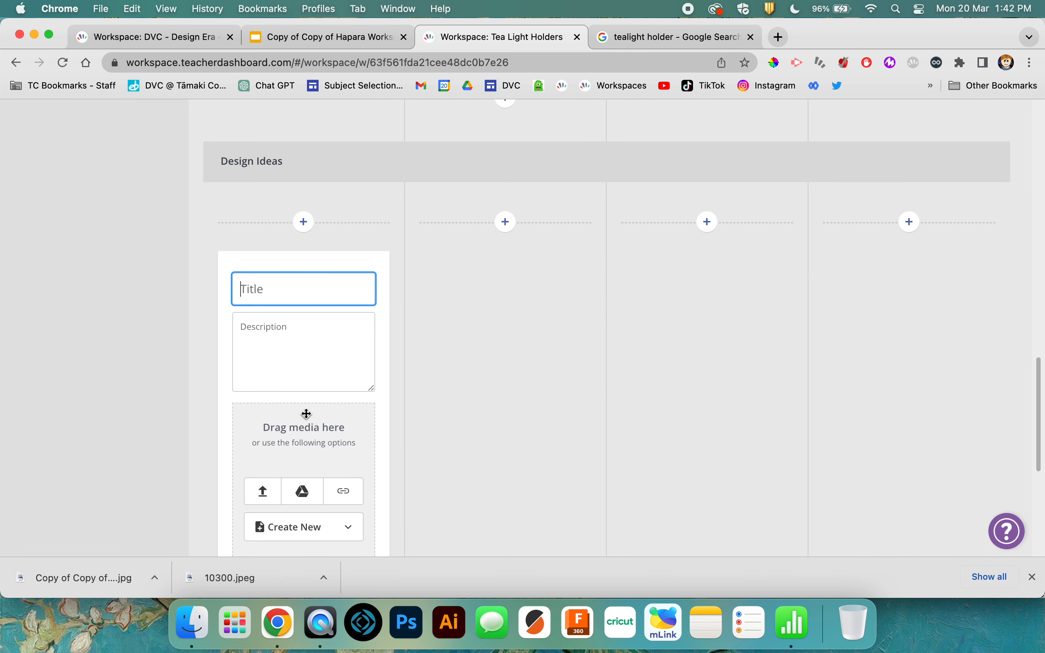
scroll("down", 3)
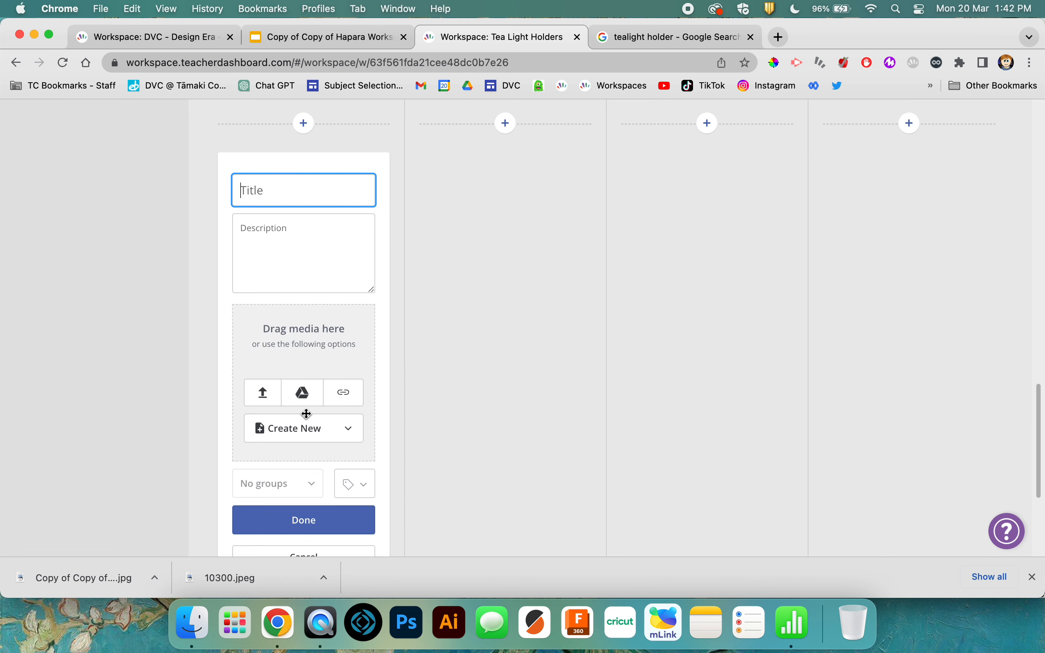
left_click(303, 253)
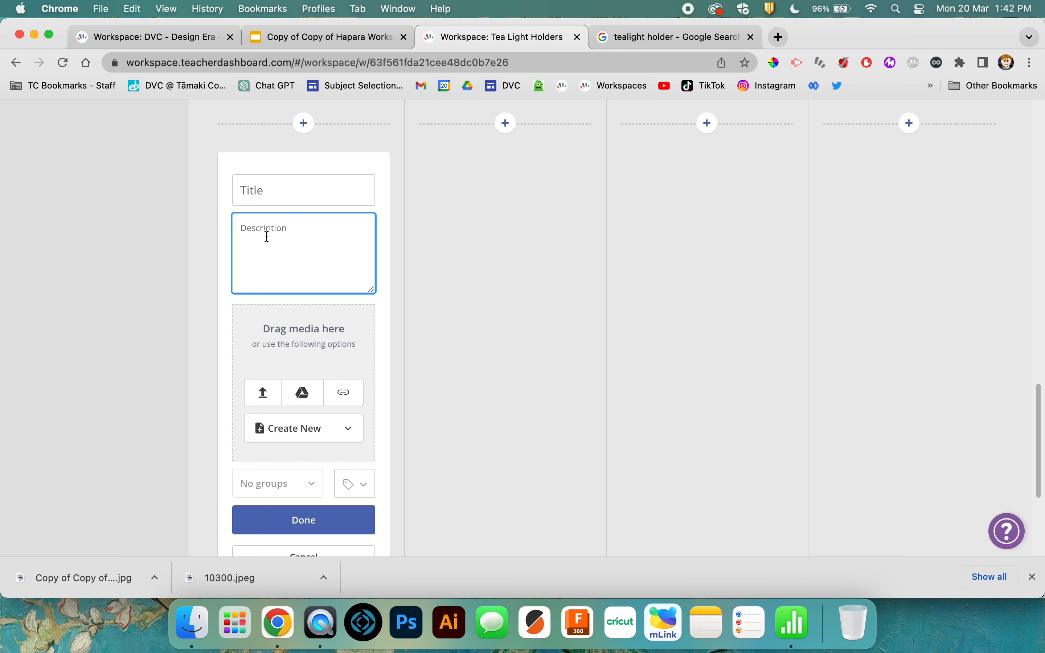
type("You are going to be designing your tea li")
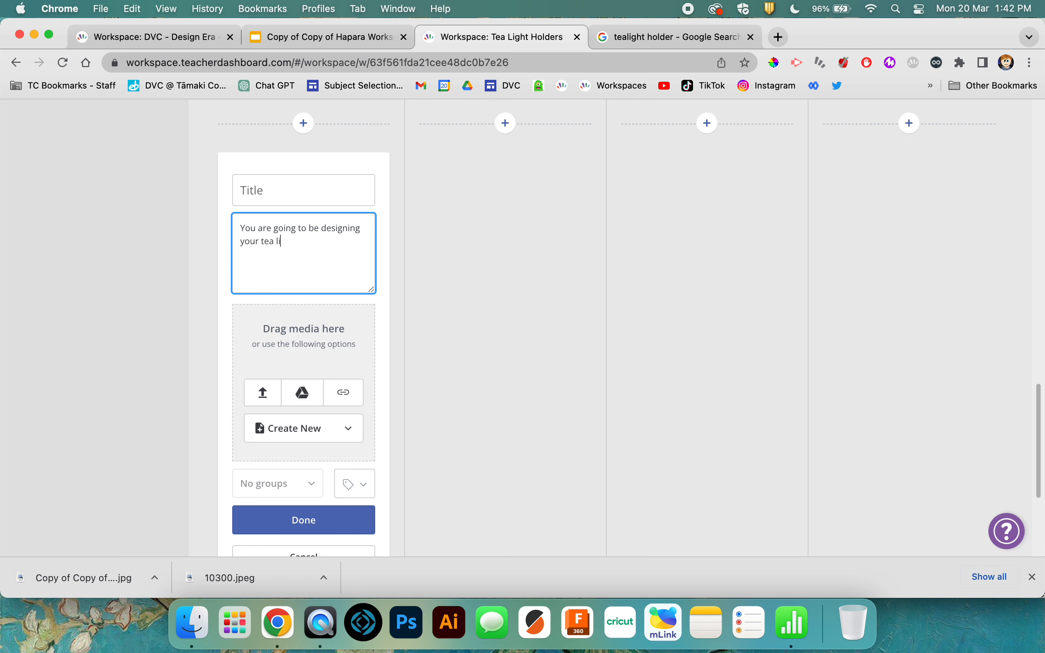
type("ght holders")
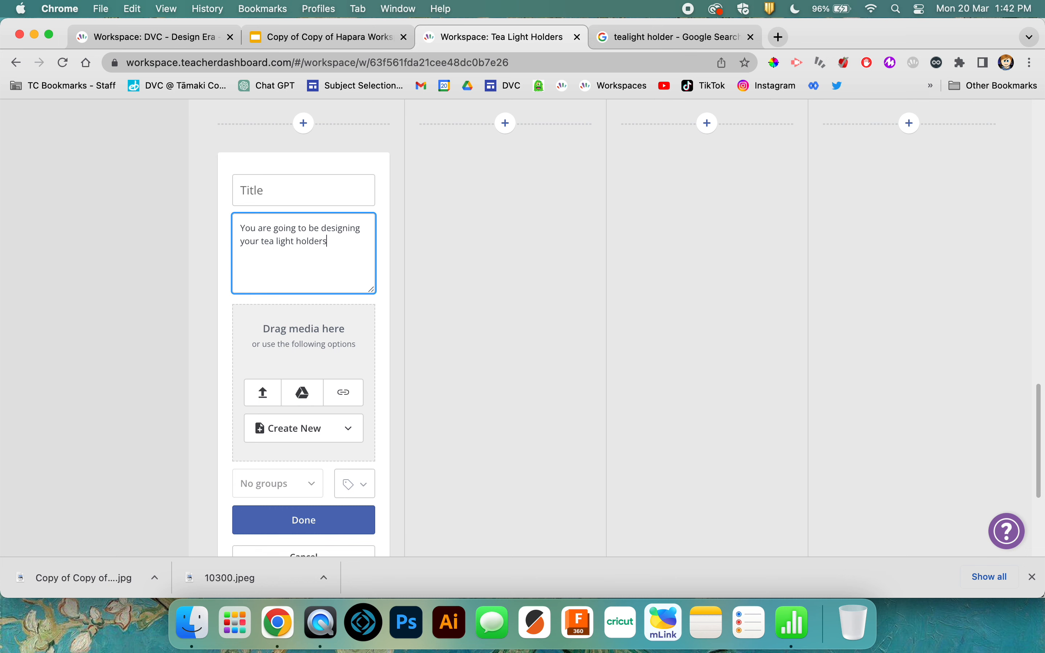
type(".")
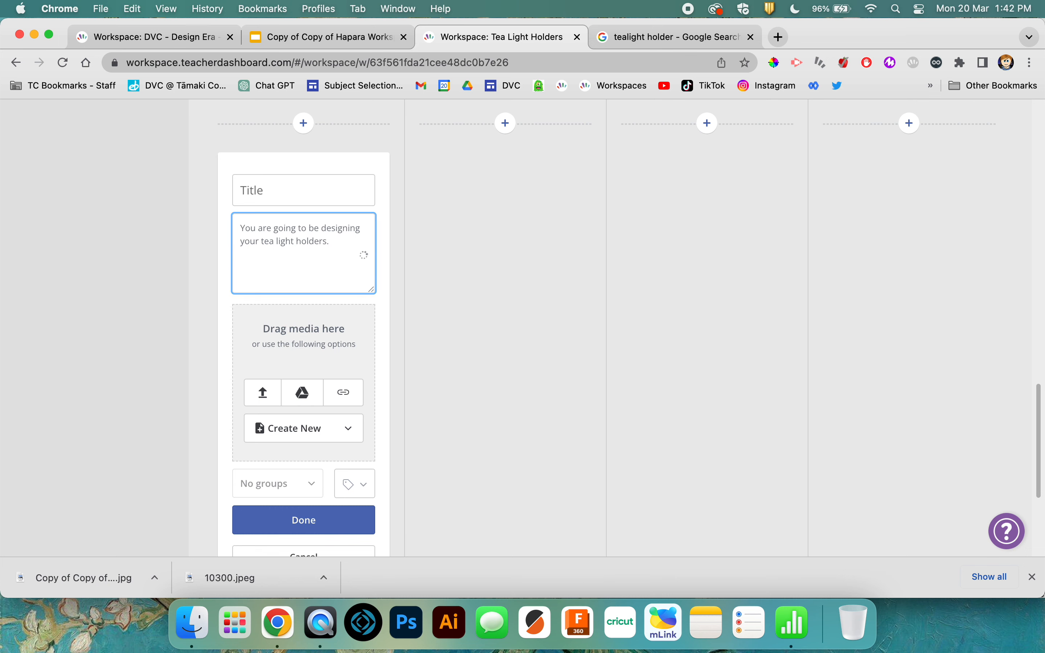
left_click(302, 520)
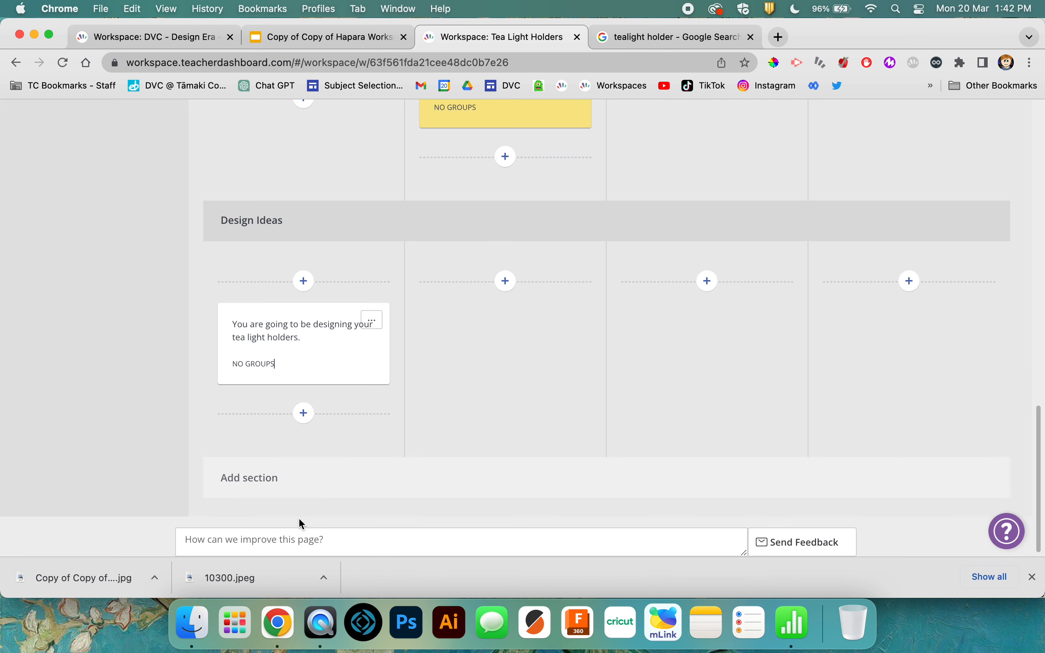
Step: Tint the new card light purple from its ... menu under Color Card
left_click(372, 320)
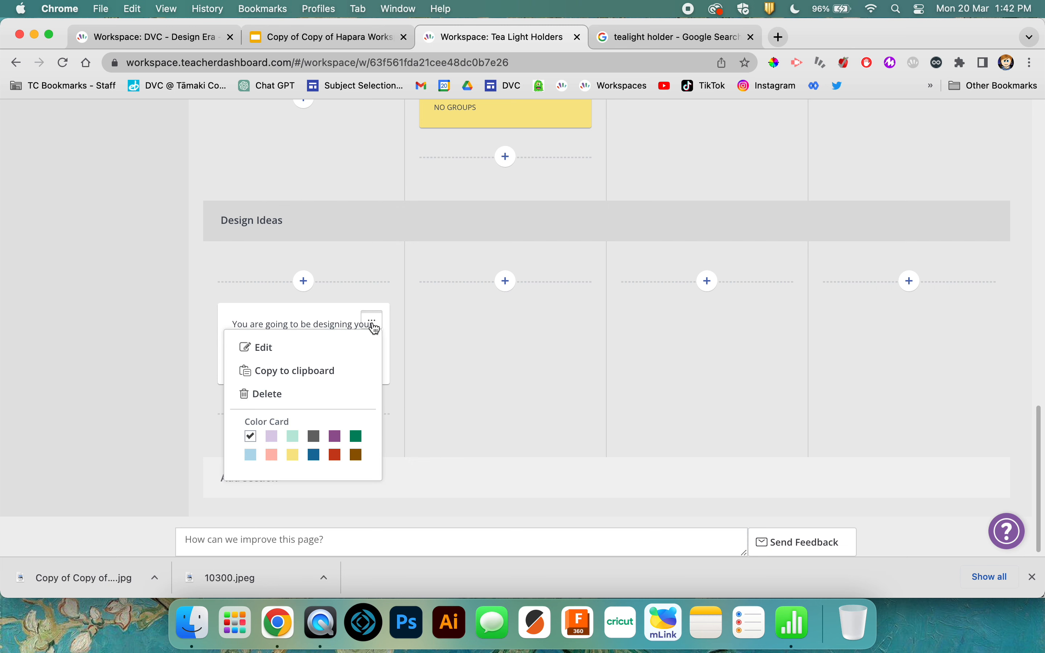
left_click(271, 435)
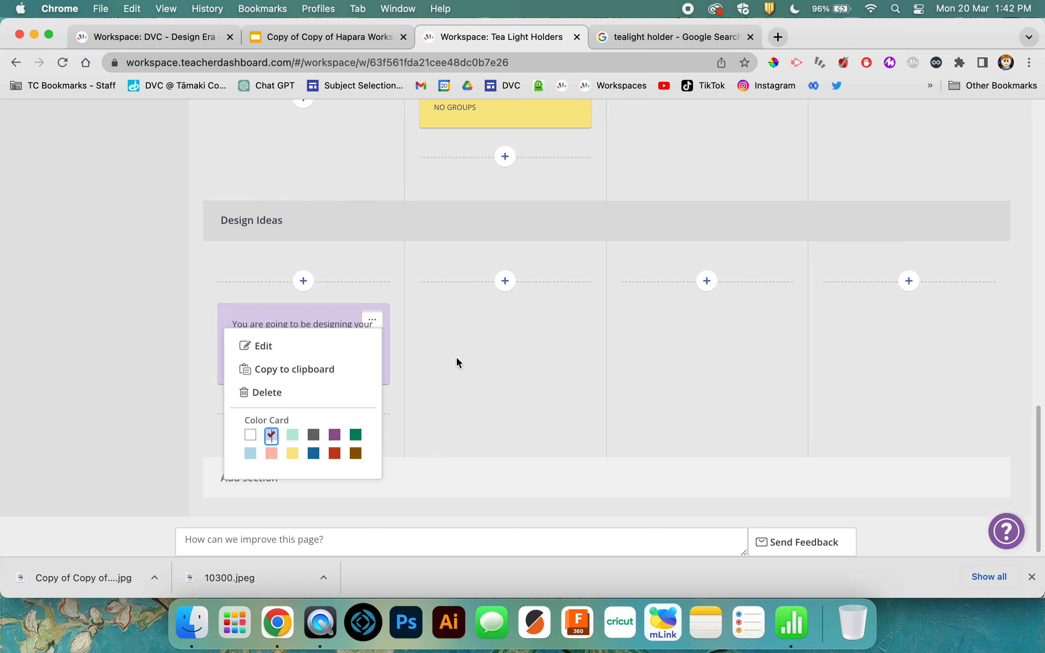
left_click(458, 363)
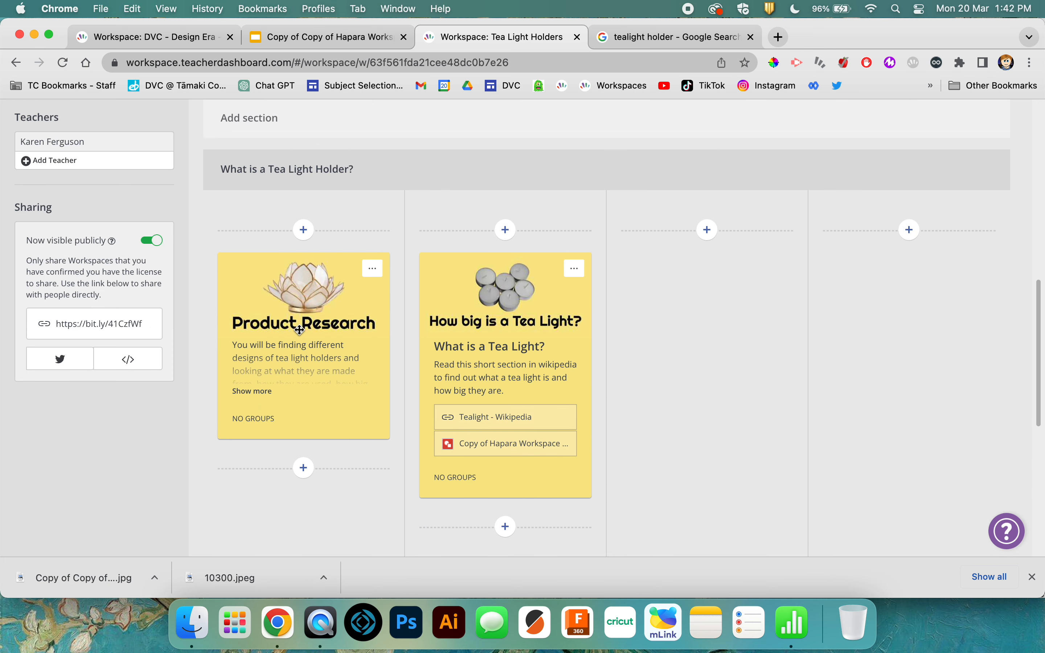
scroll("down", 3)
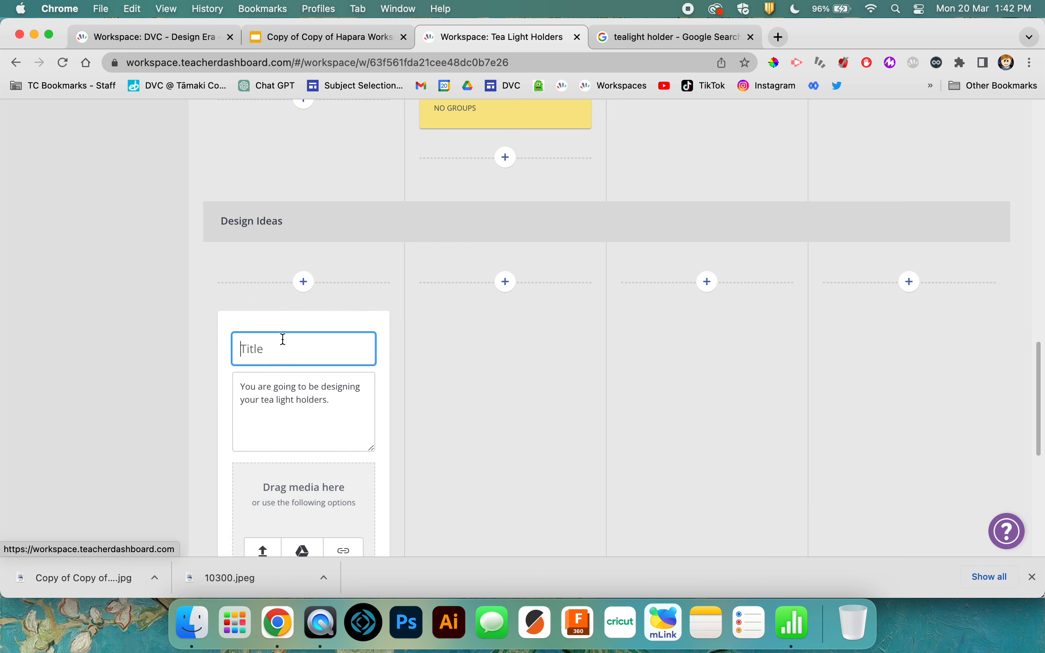
Step: Upload the downloaded Design Ideas JPEG from Chrome's download bar as the card's attachment
scroll("down", 3)
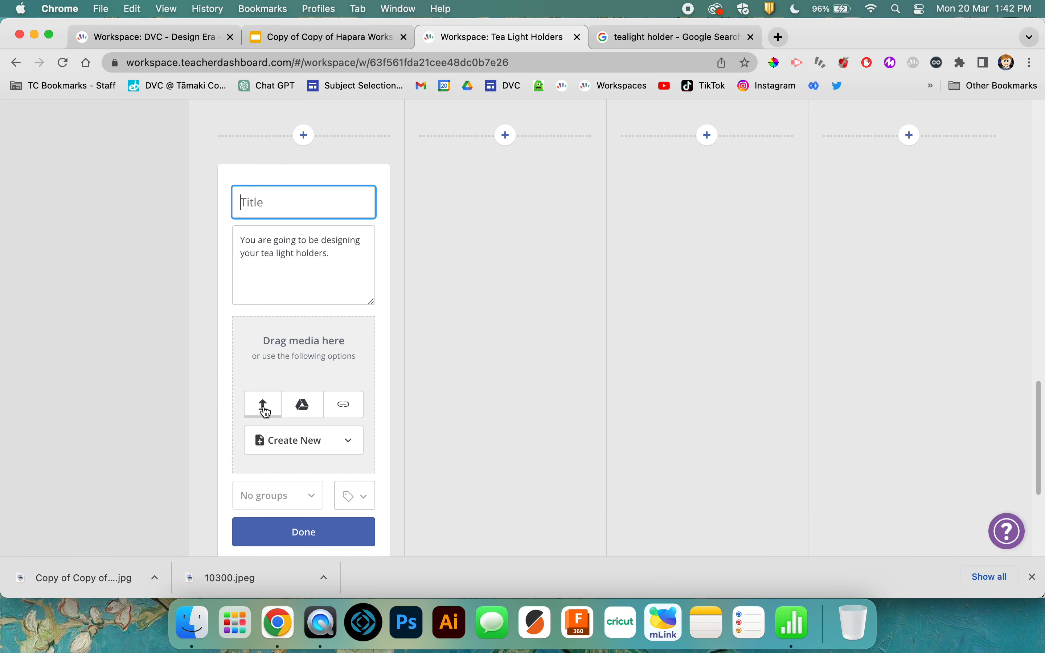
left_click(262, 404)
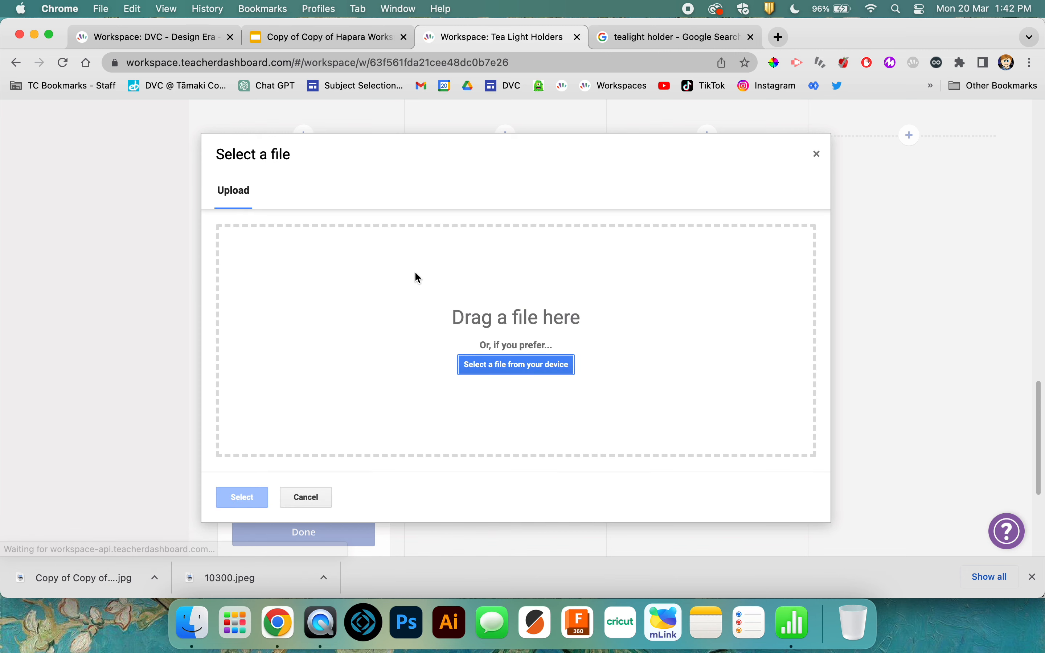
left_click(75, 578)
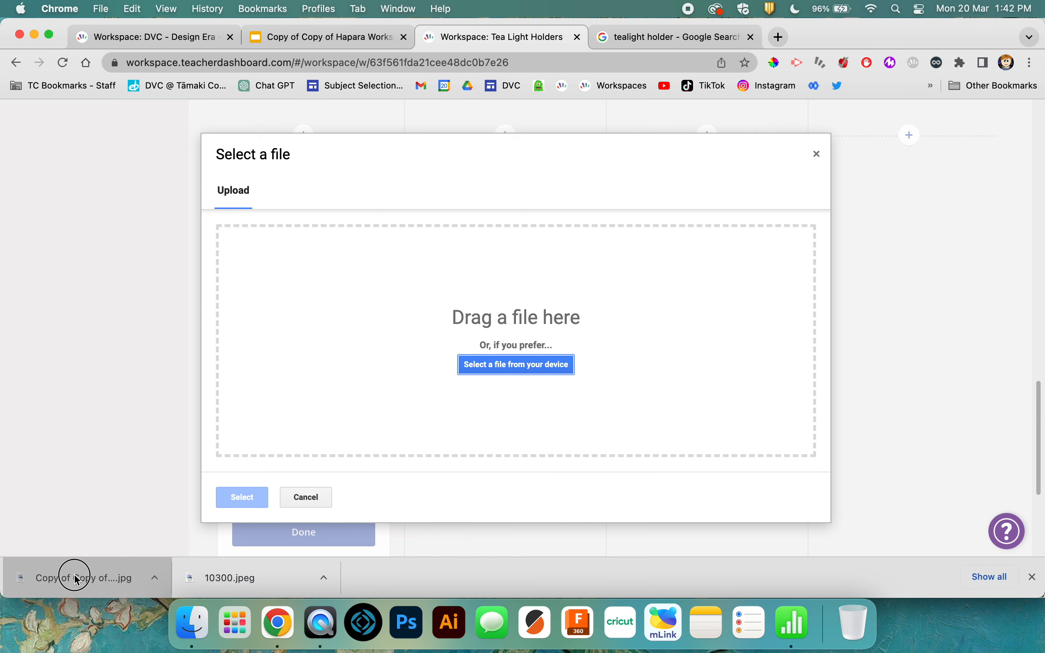
left_click_drag(73, 578, 495, 379)
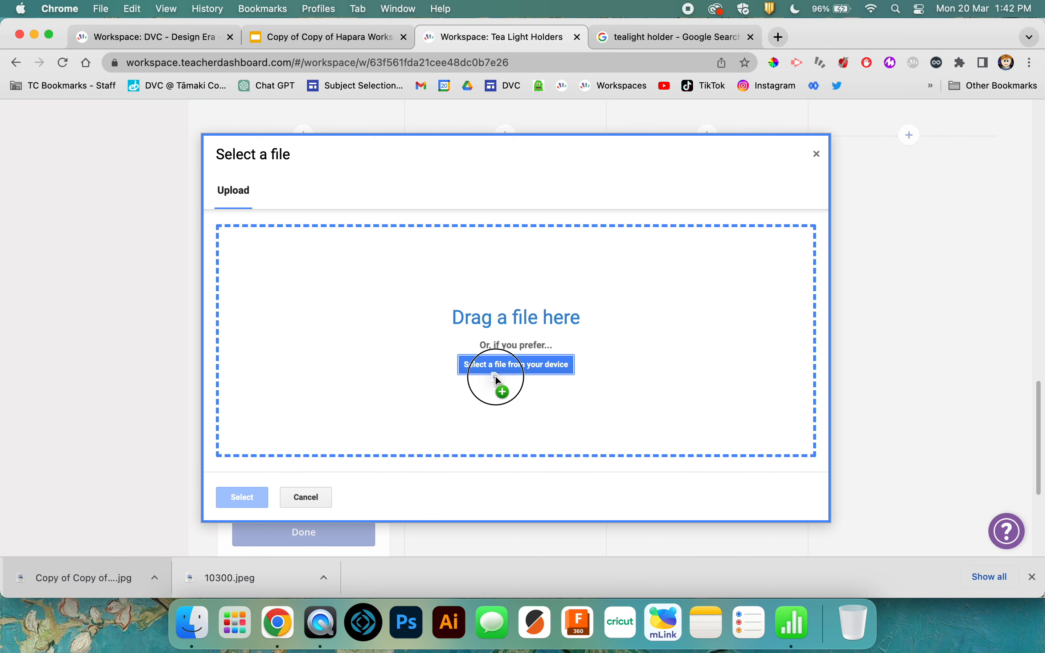
left_click(516, 364)
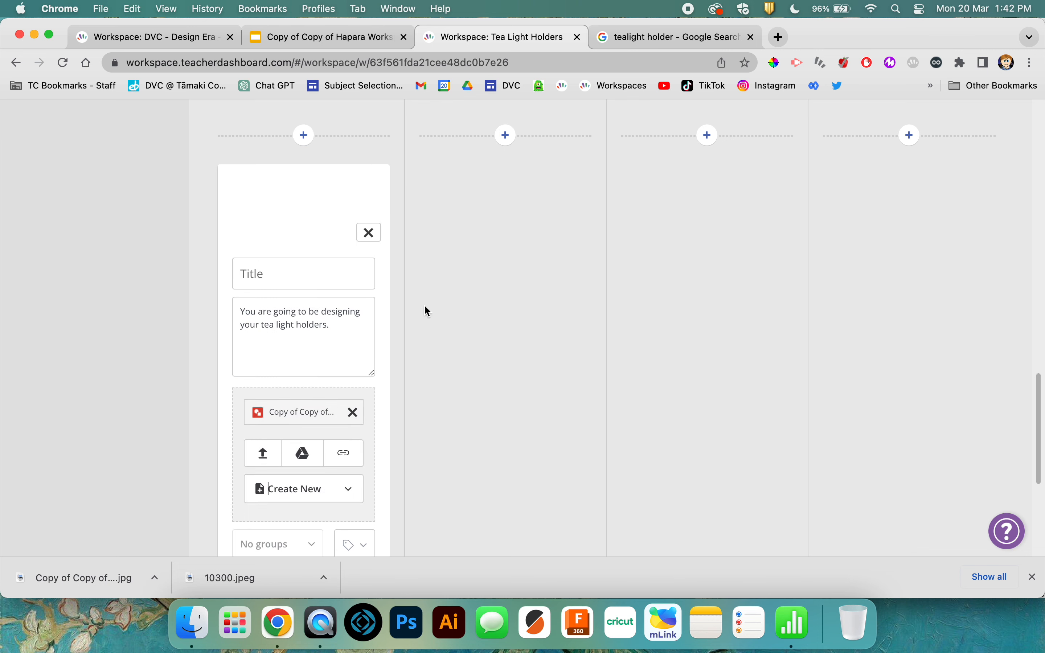
mouse_move(284, 233)
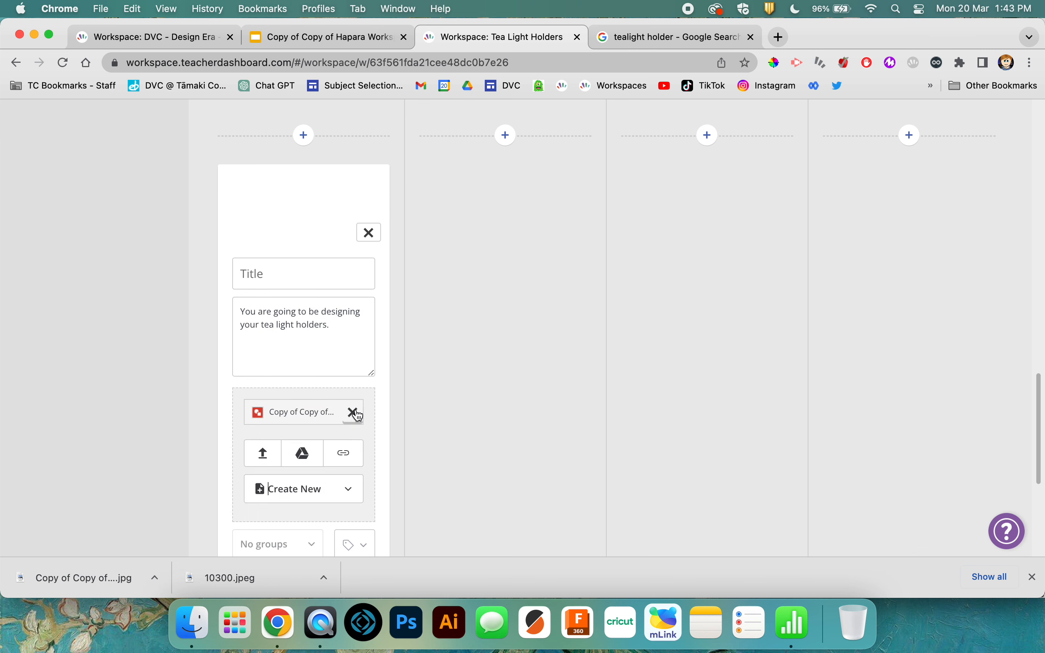
mouse_move(313, 411)
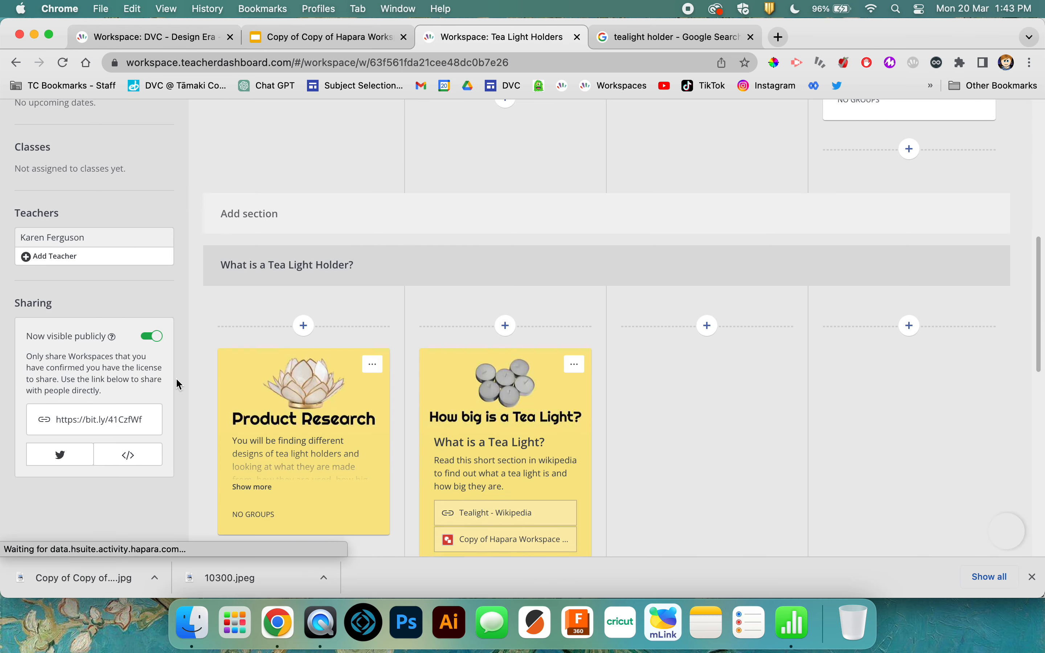
Step: View the card's attached Design Ideas image in its own tab, then close that tab
scroll("down", 3)
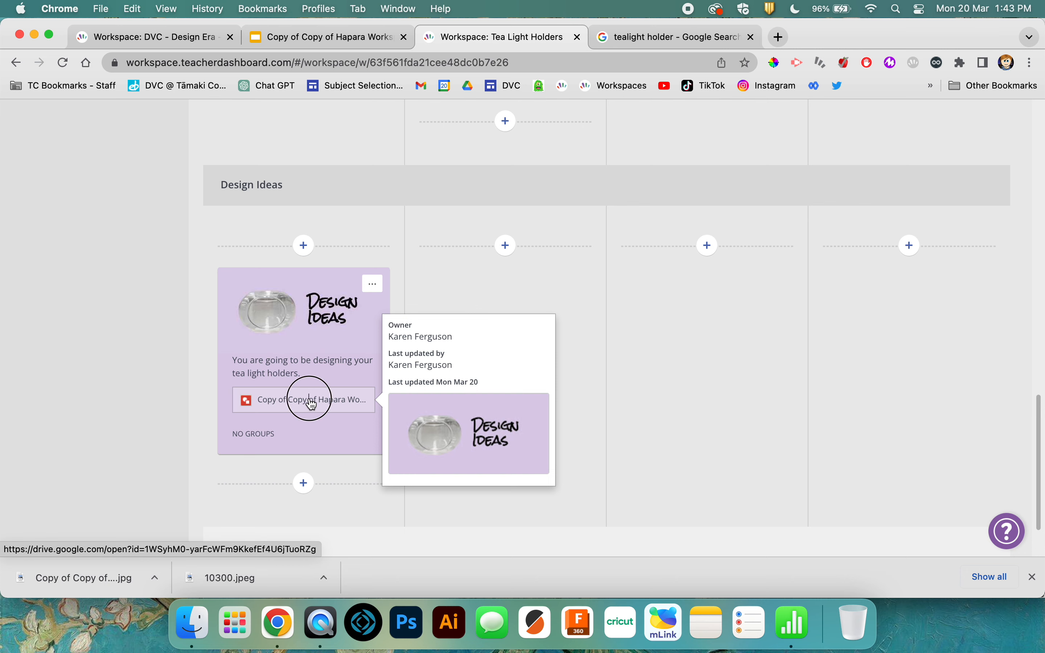
left_click(306, 400)
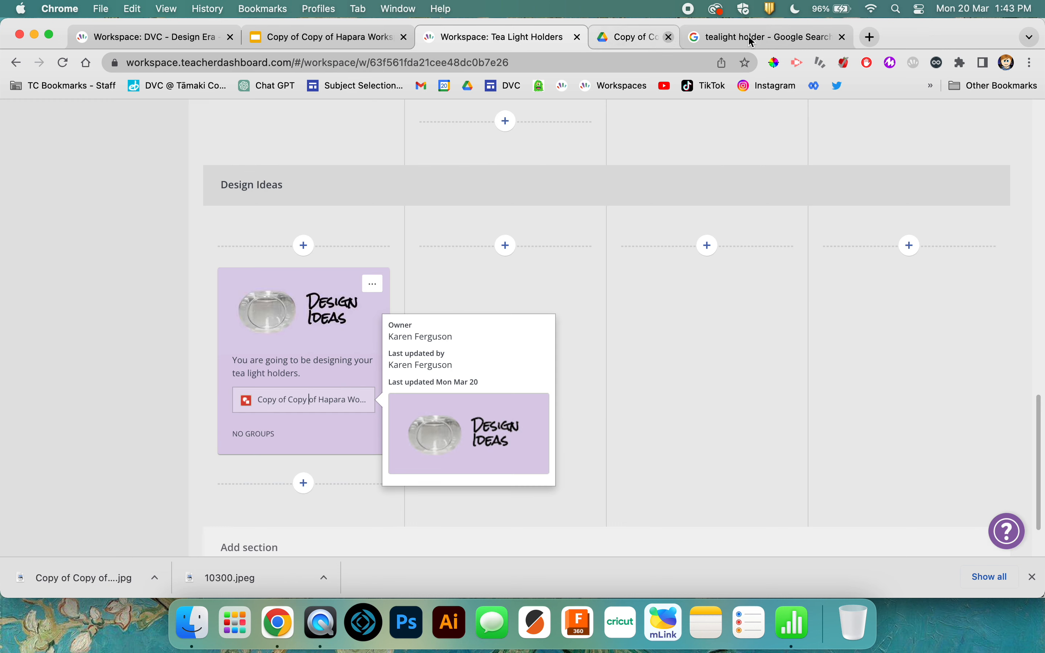
left_click(372, 284)
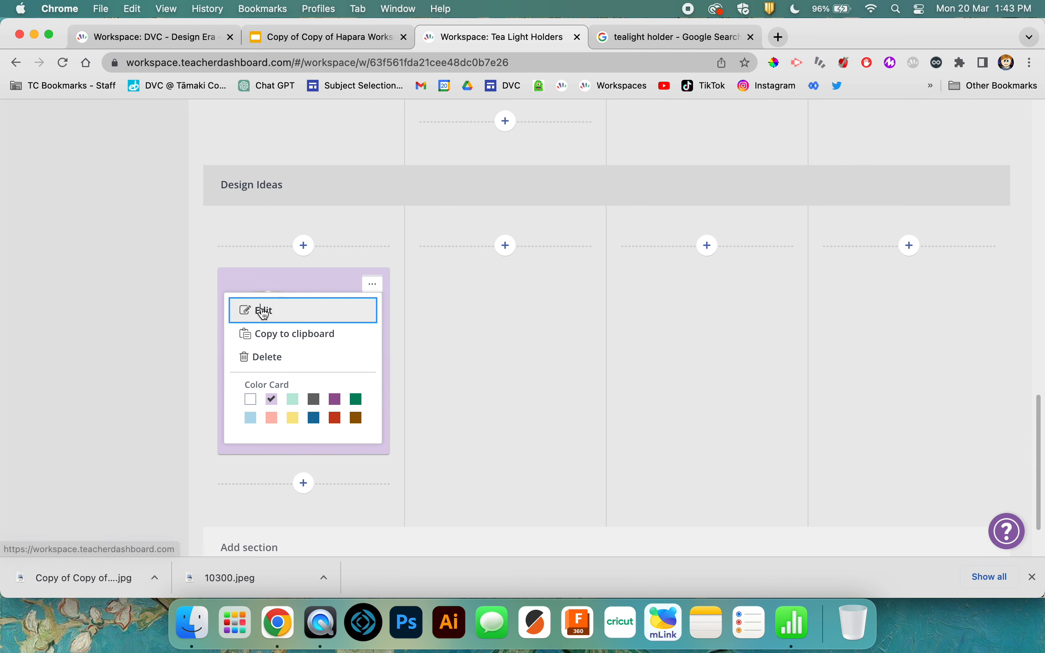
Step: Edit the purple card and delete its attached file chip, keeping header image and description
left_click(264, 310)
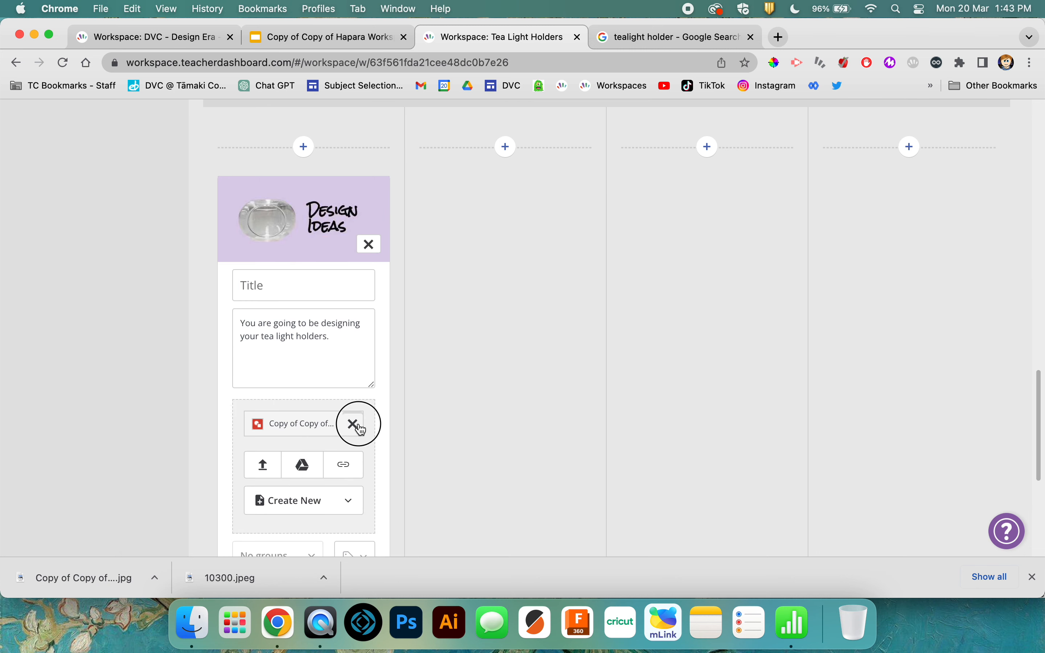
left_click(352, 423)
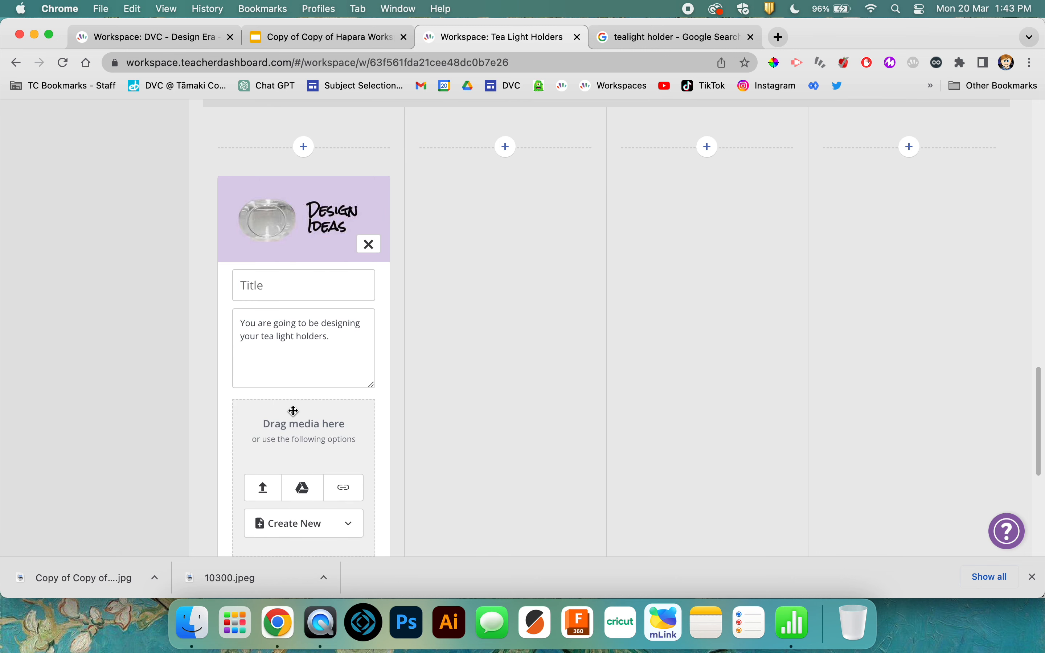
scroll("down", 3)
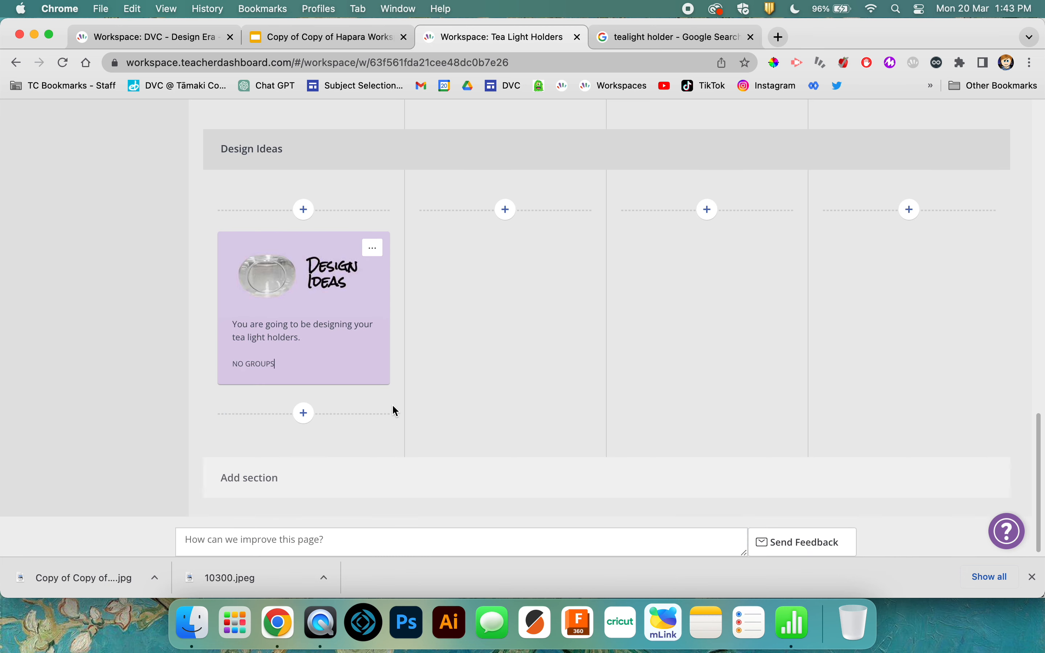
mouse_move(297, 322)
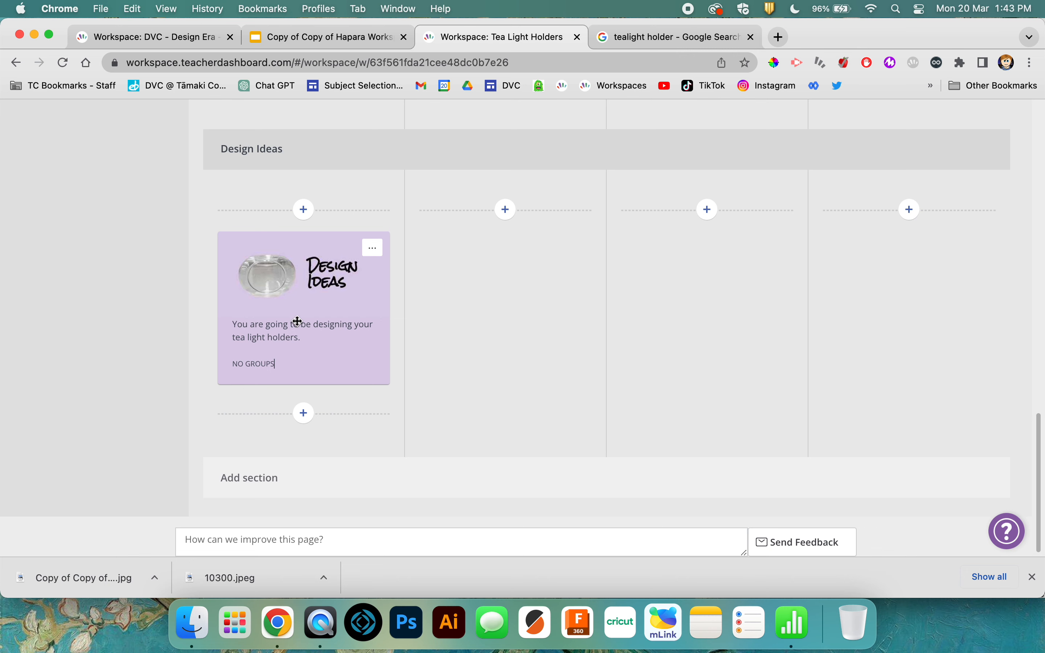
mouse_move(248, 289)
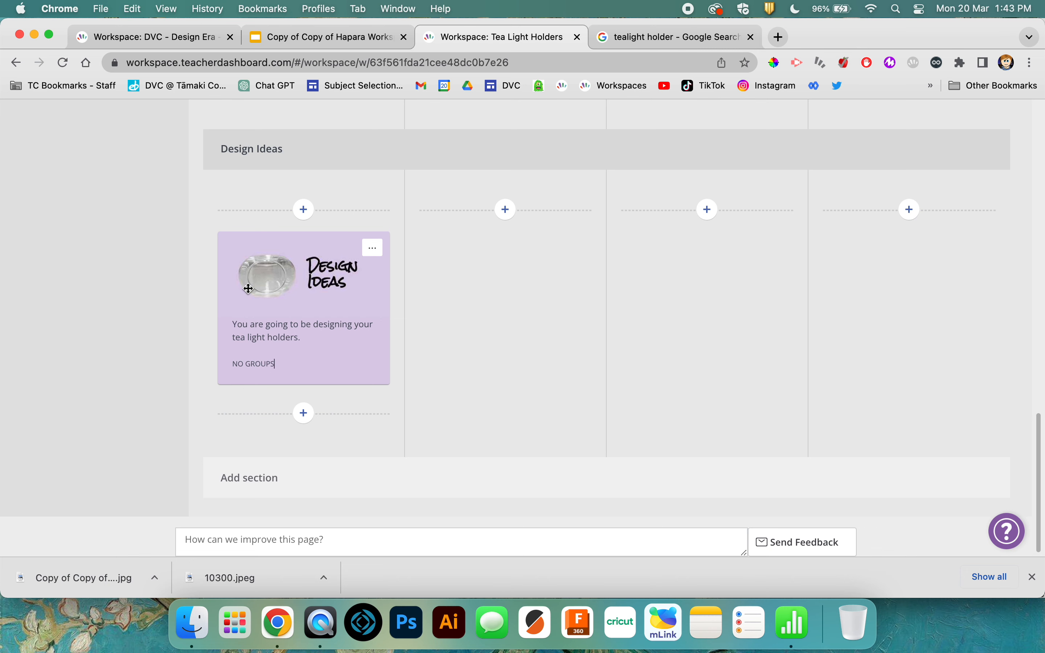
mouse_move(288, 349)
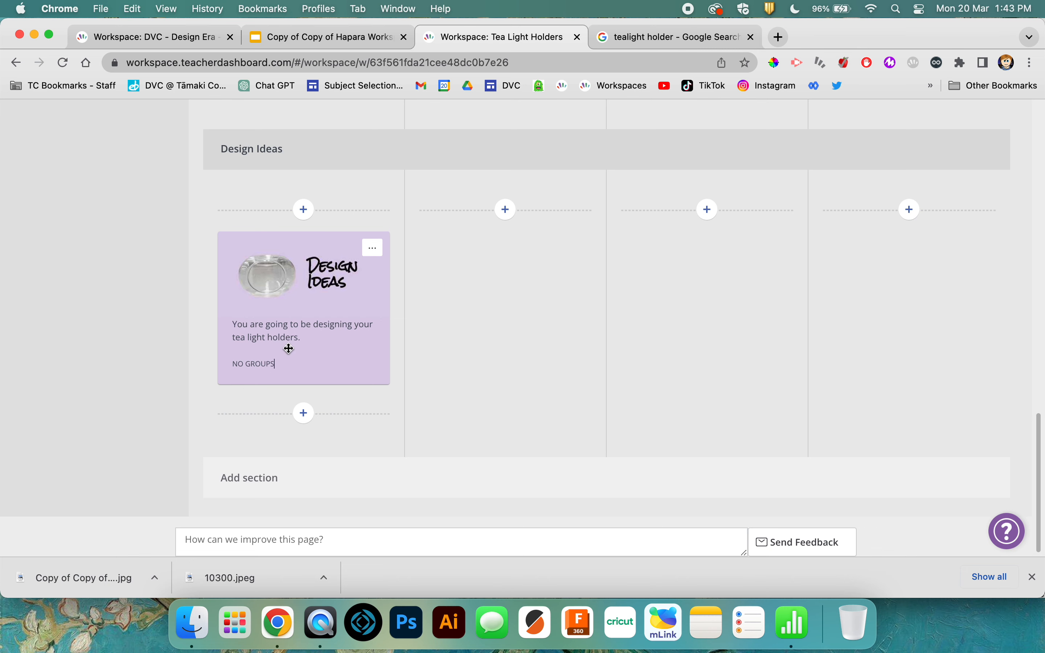
scroll("down", 3)
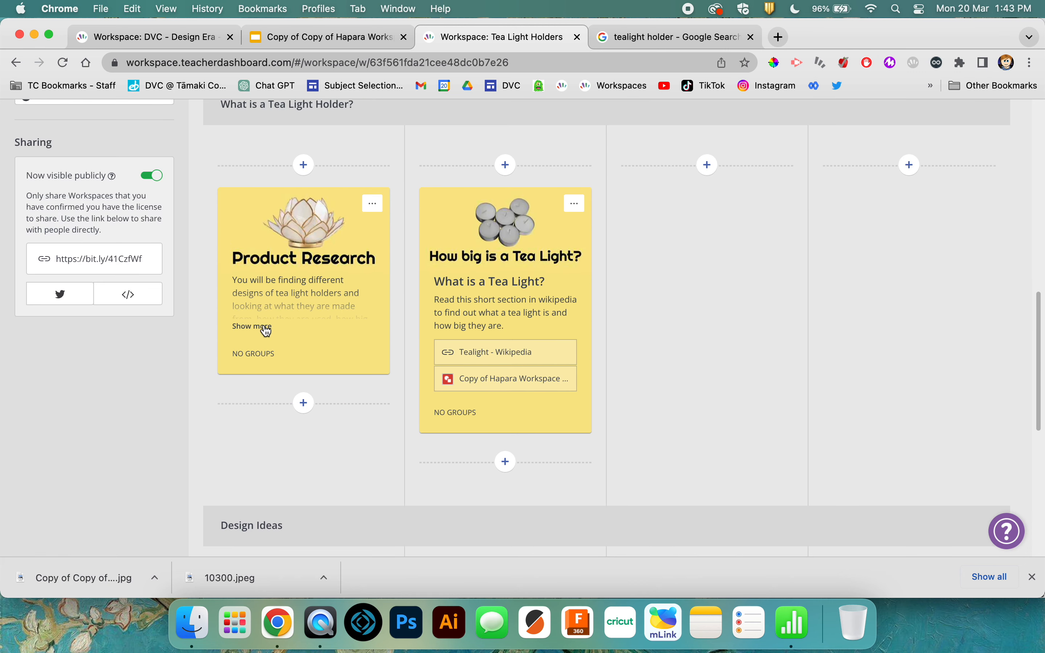
scroll("down", 3)
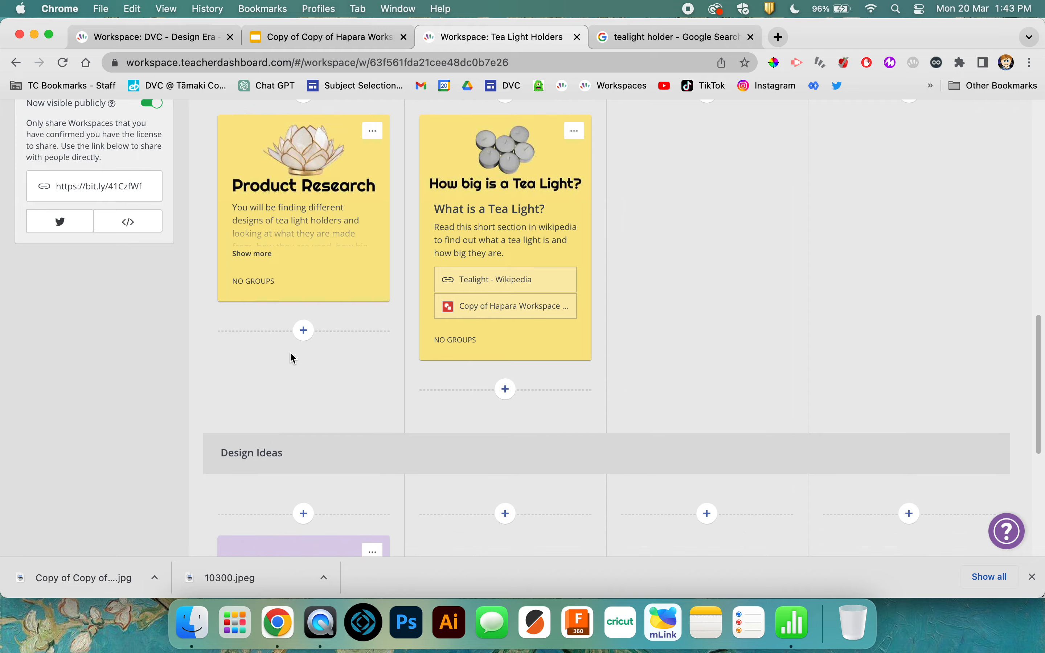
scroll("down", 3)
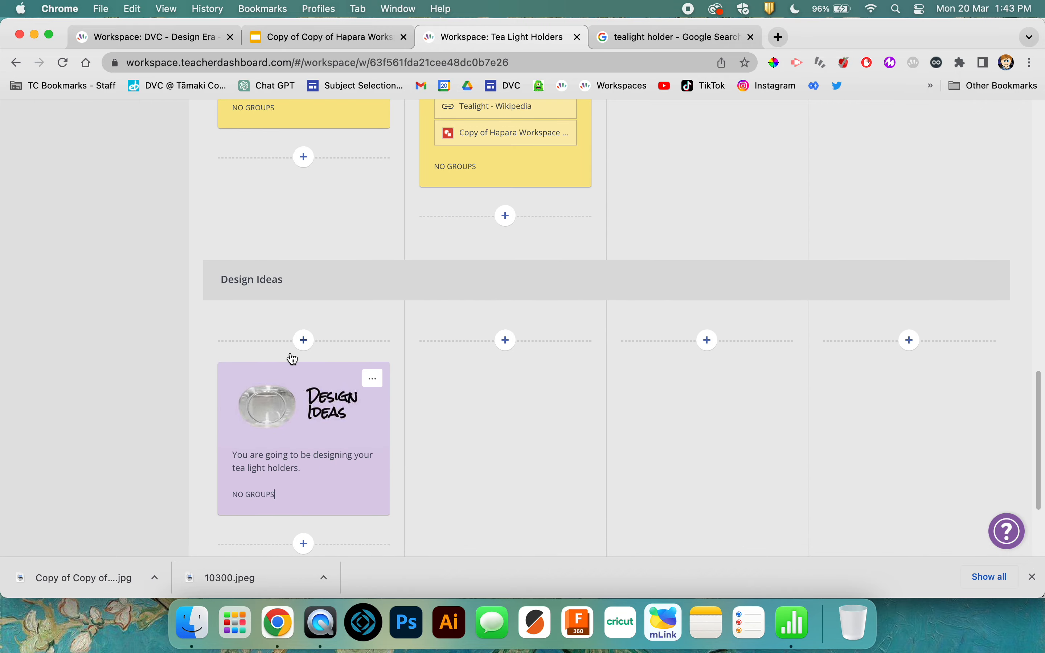